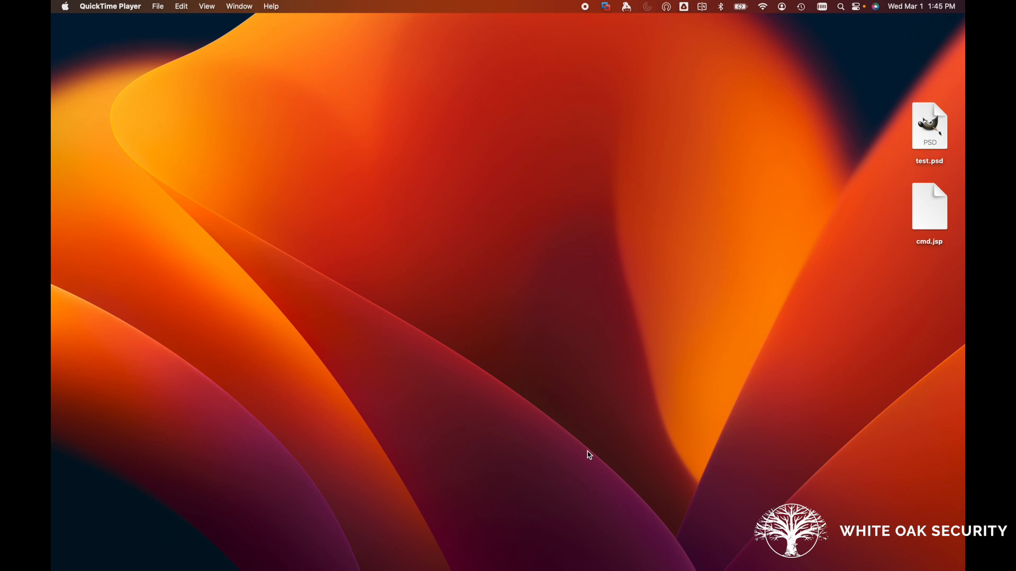
{"action": "mouse_move", "coordinate": [502, 434]}
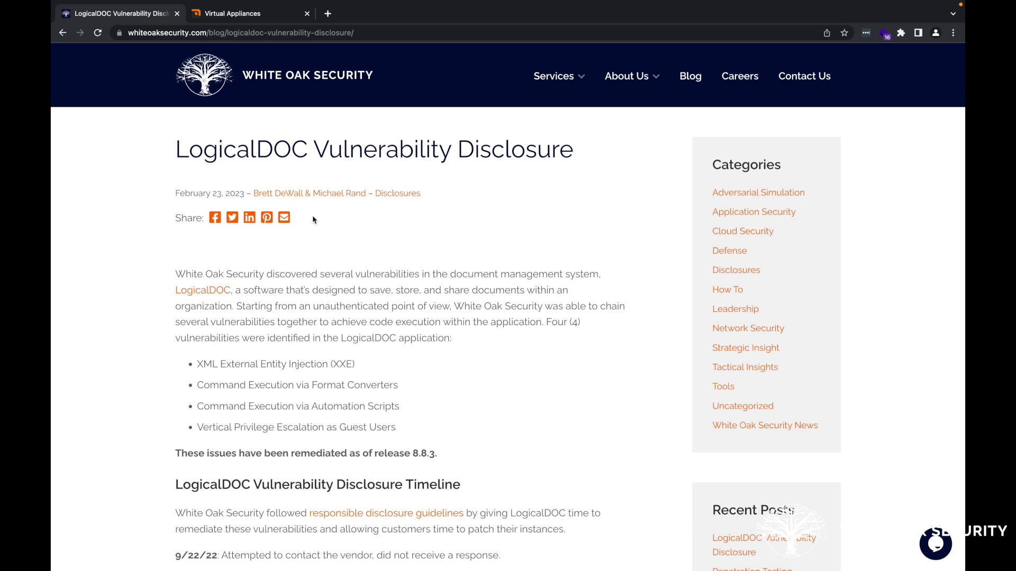
{"action": "mouse_move", "coordinate": [516, 181]}
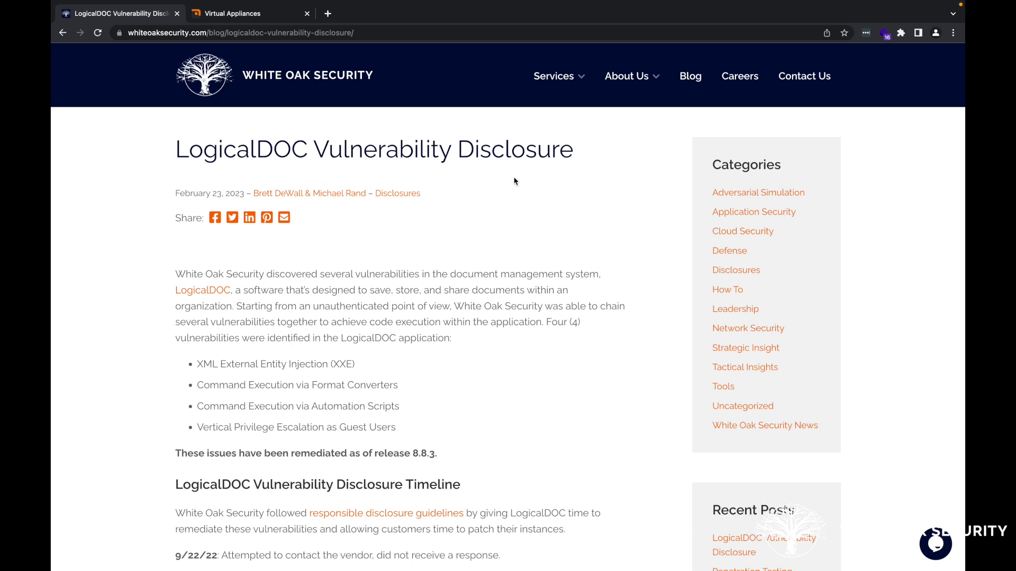
{"action": "mouse_move", "coordinate": [505, 287]}
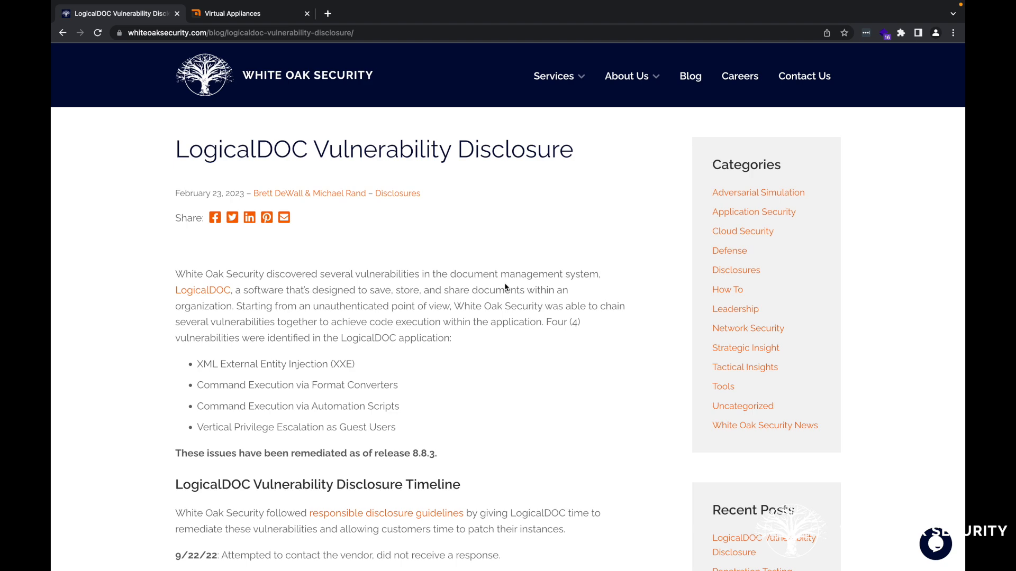
Scroll the disclosure post past the XXE section to the Format Converter Command Execution analysis
{"action": "scroll", "scroll_direction": "down", "scroll_amount": 3}
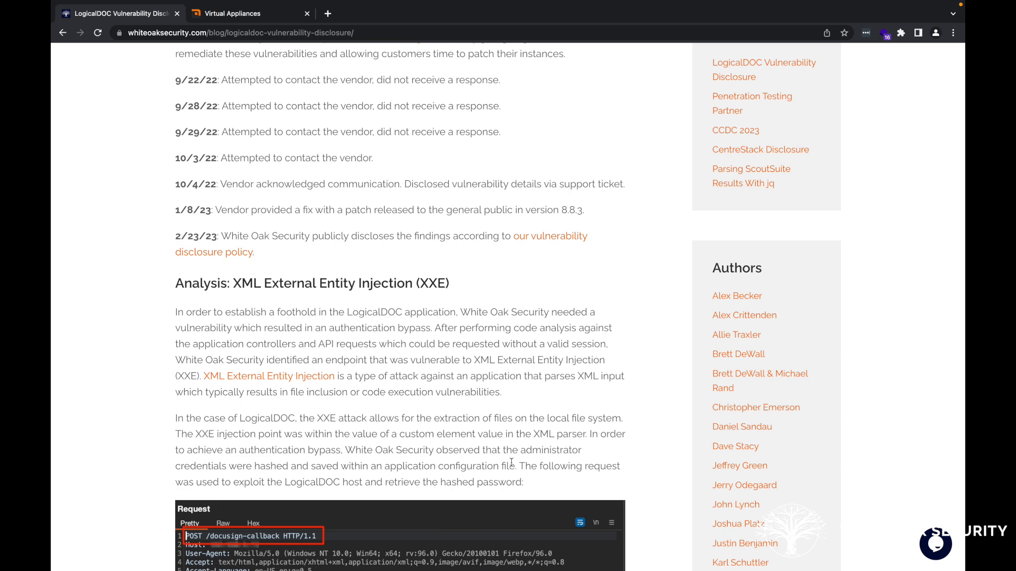
{"action": "mouse_move", "coordinate": [275, 295]}
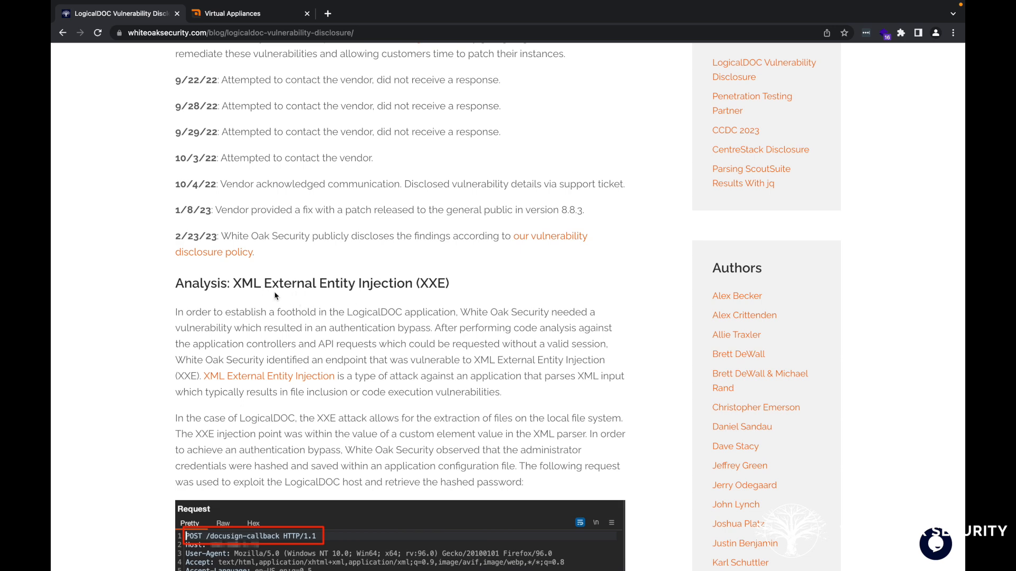
{"action": "scroll", "scroll_direction": "down", "scroll_amount": 3}
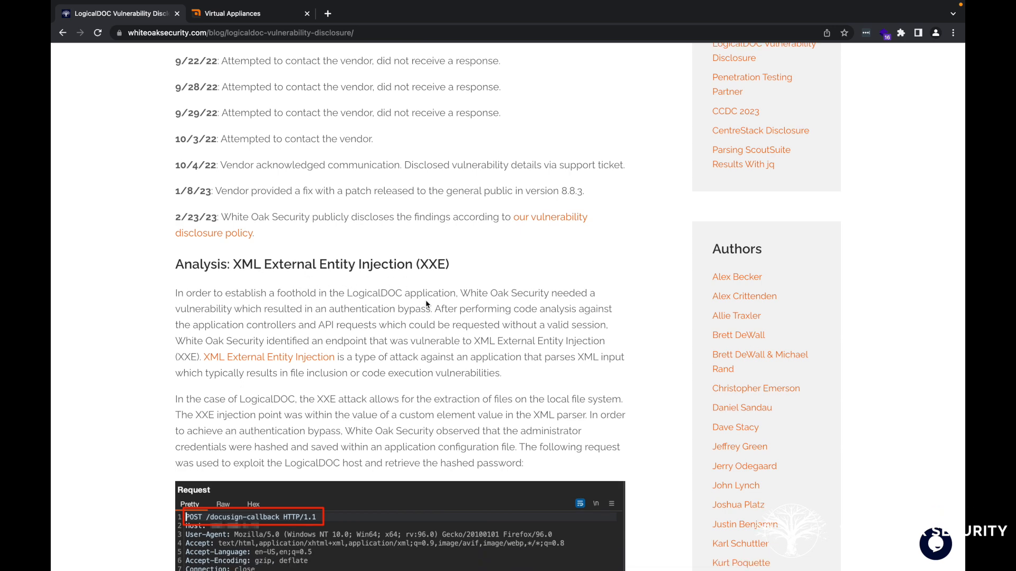
{"action": "scroll", "scroll_direction": "down", "scroll_amount": 3}
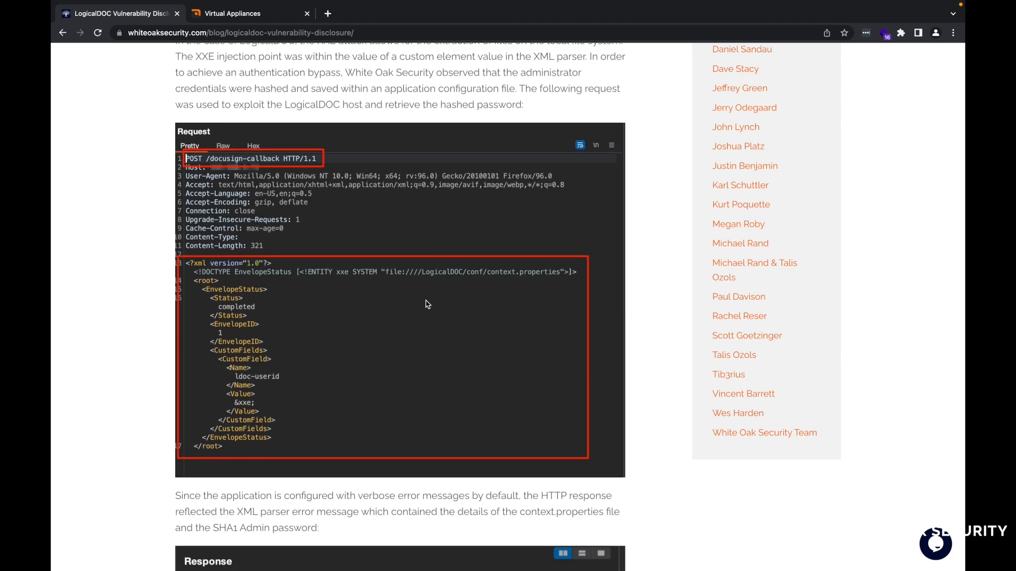
{"action": "scroll", "scroll_direction": "down", "scroll_amount": 3}
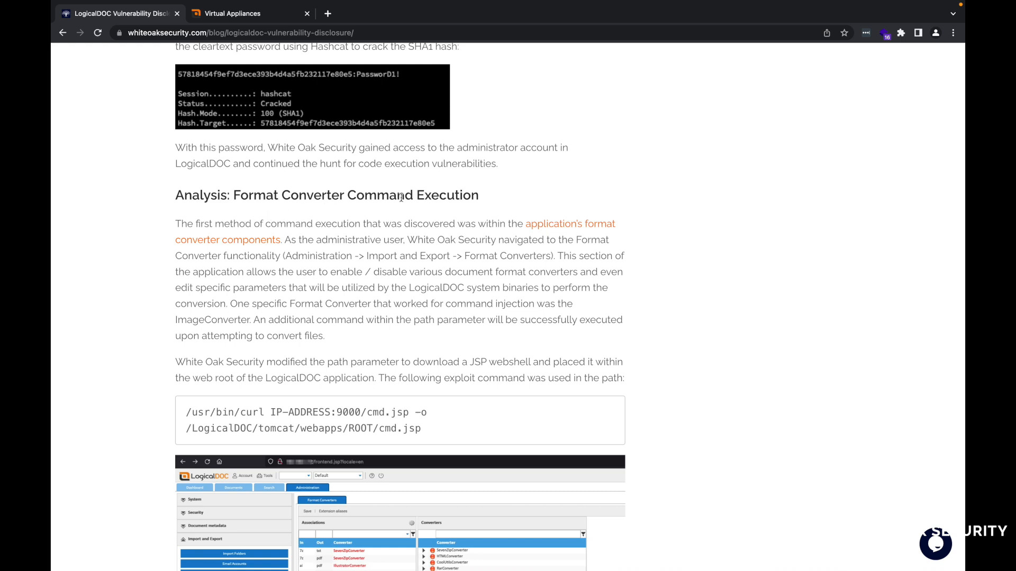
{"action": "mouse_move", "coordinate": [472, 192]}
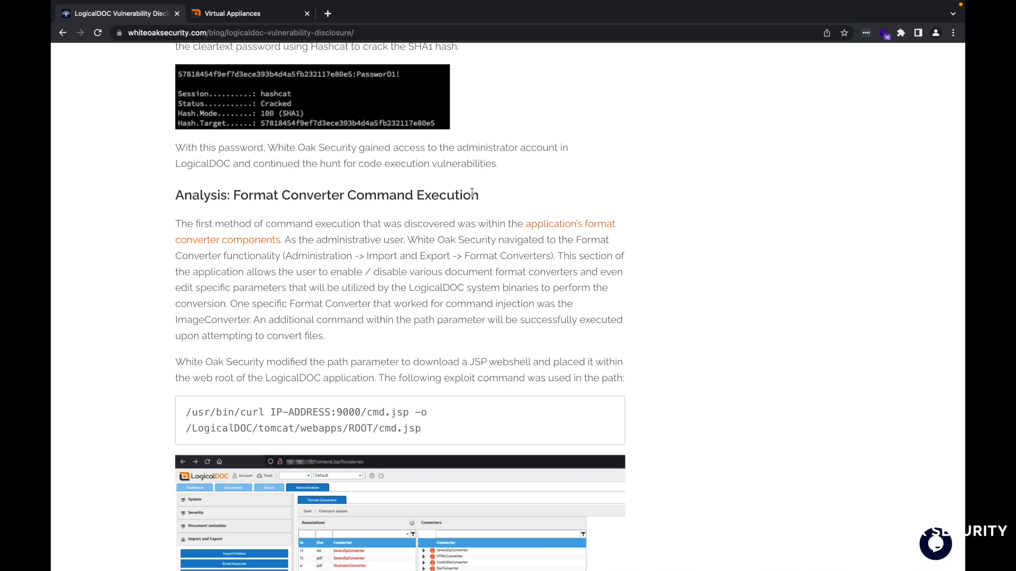
Show the LogicalDOC Virtual Appliances page listing vm-8.8.x releases and default credentials
{"action": "left_click", "coordinate": [248, 13]}
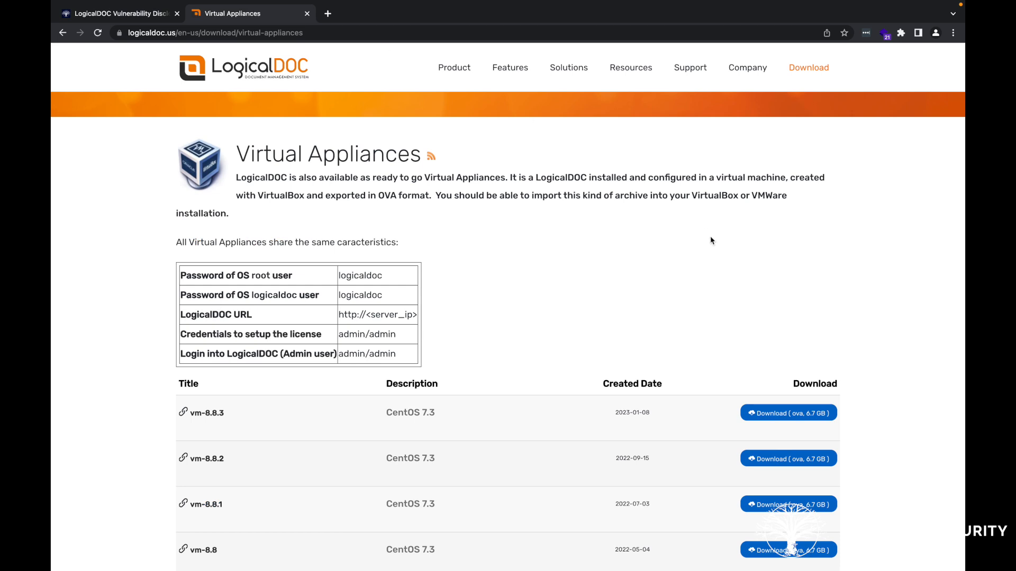
{"action": "mouse_move", "coordinate": [521, 174]}
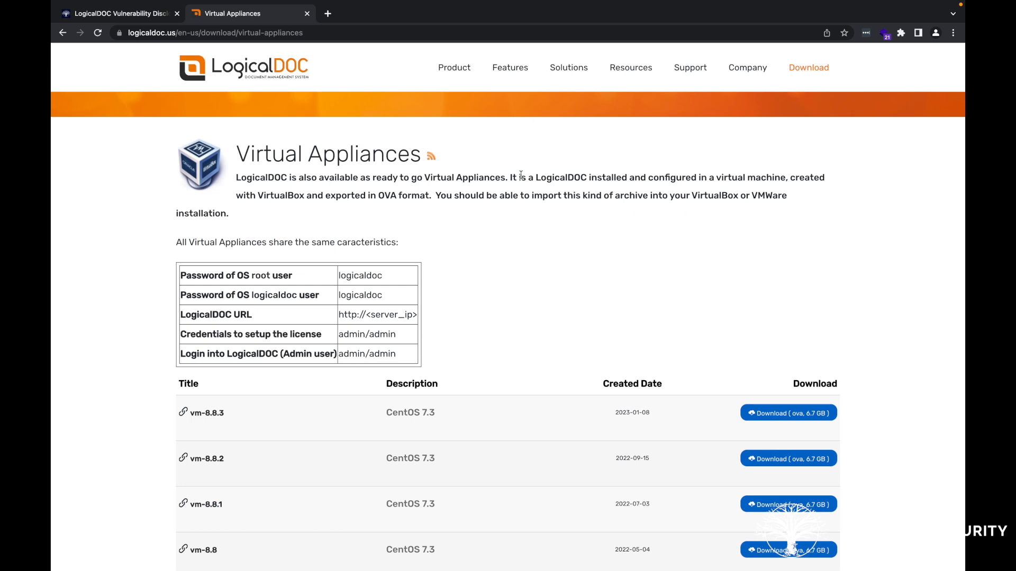
{"action": "mouse_move", "coordinate": [635, 276]}
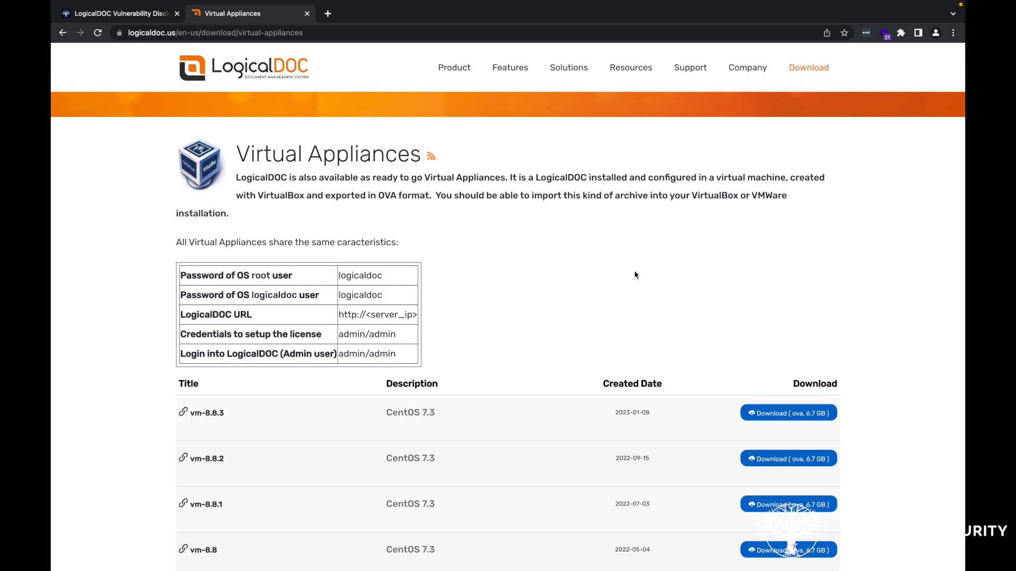
{"action": "mouse_move", "coordinate": [670, 299]}
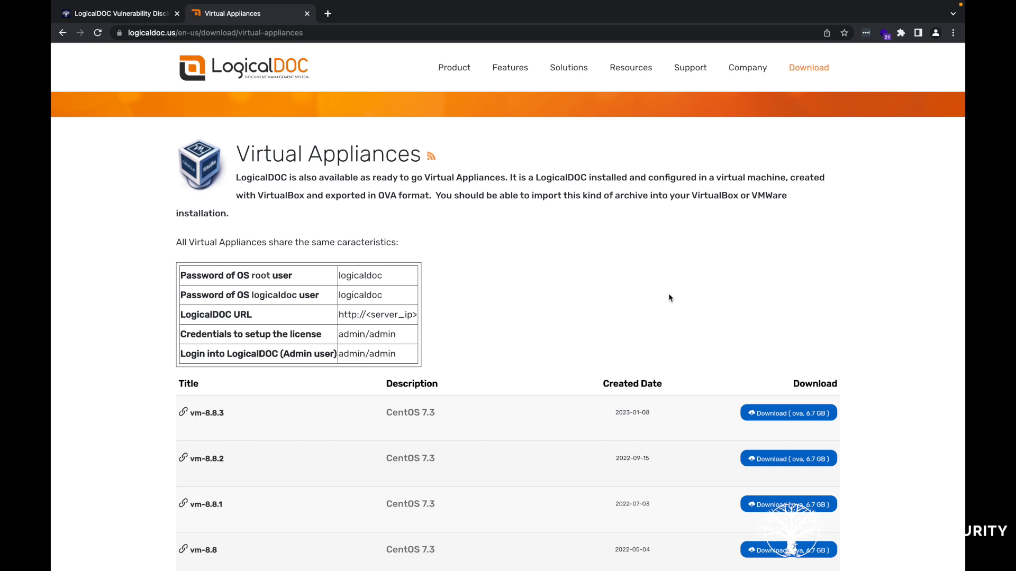
{"action": "mouse_move", "coordinate": [223, 459]}
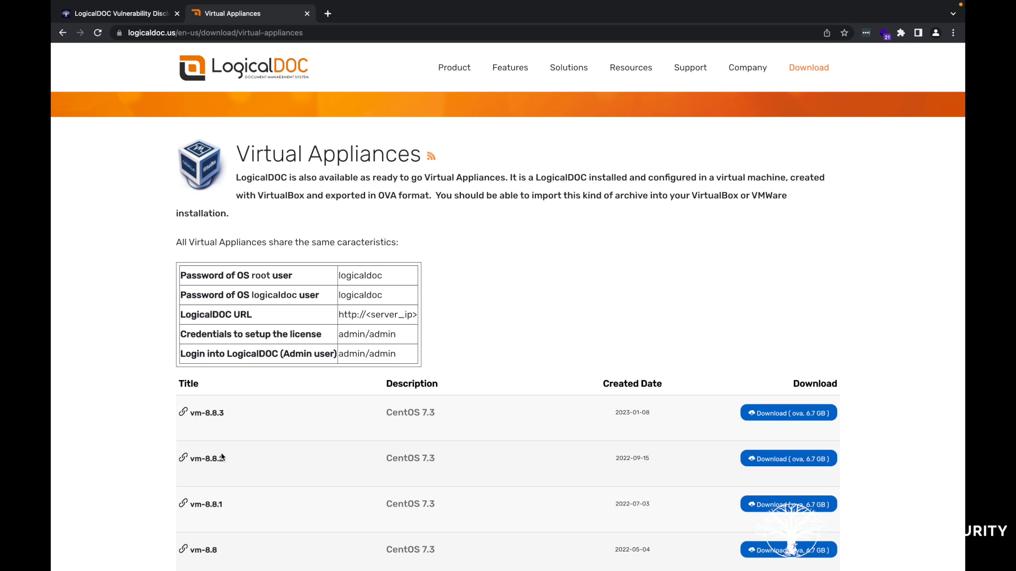
{"action": "mouse_move", "coordinate": [247, 466]}
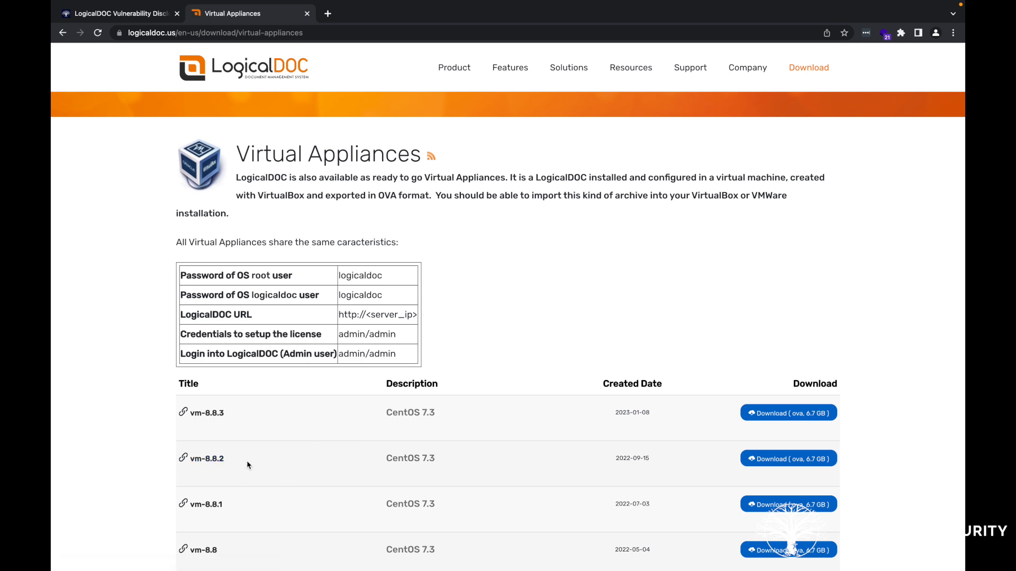
{"action": "mouse_move", "coordinate": [333, 473]}
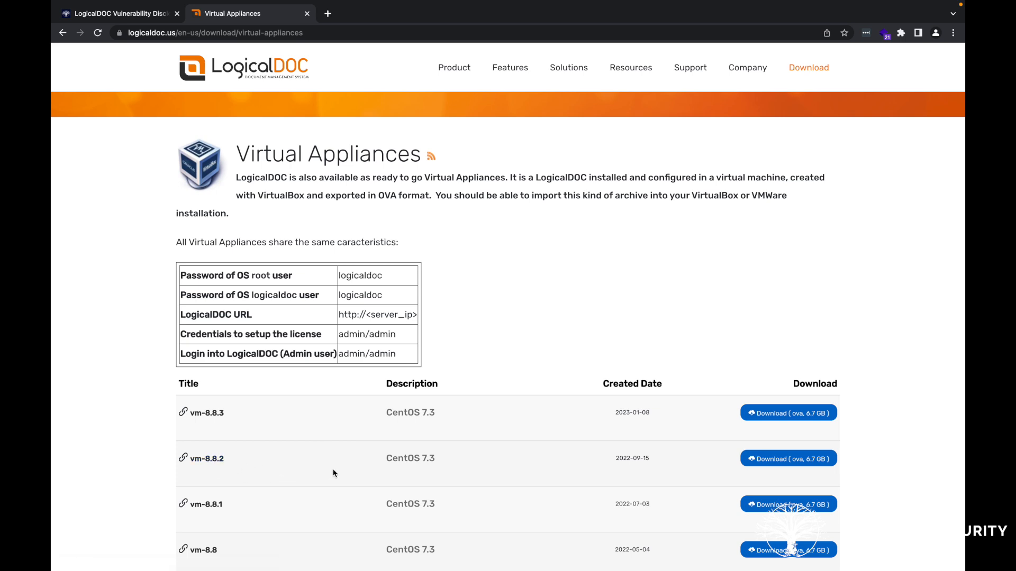
{"action": "mouse_move", "coordinate": [270, 423]}
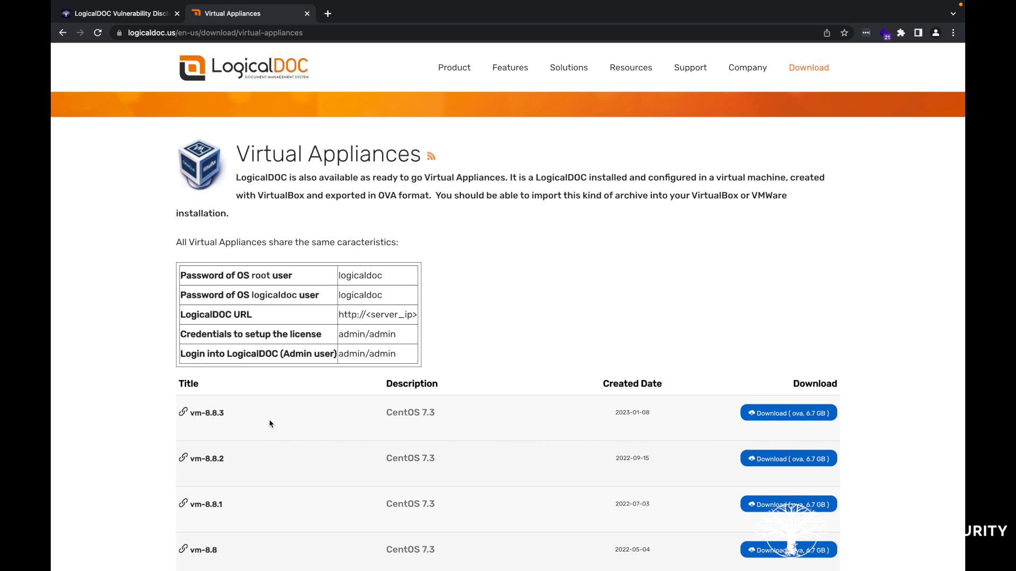
{"action": "mouse_move", "coordinate": [246, 423]}
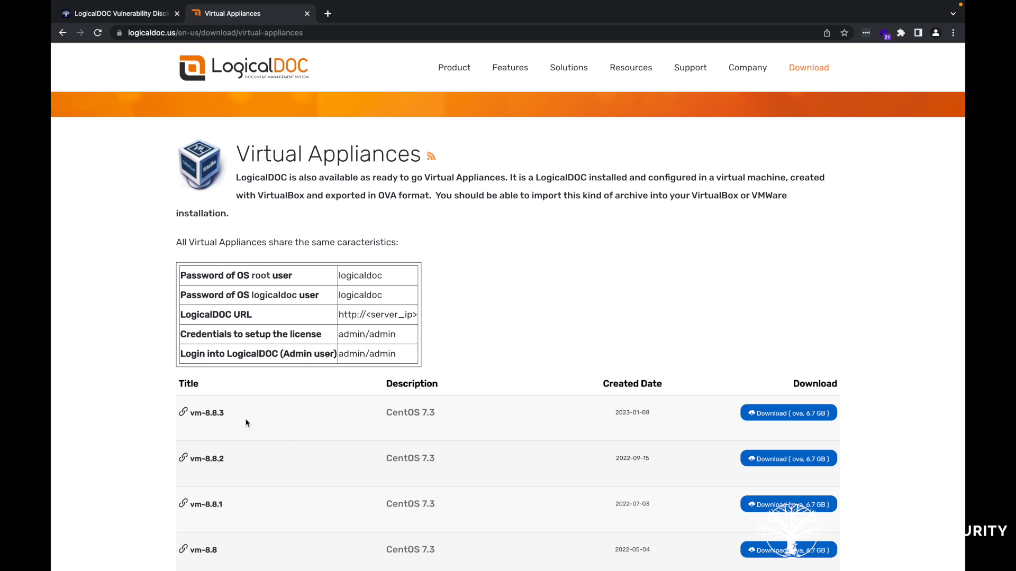
{"action": "mouse_move", "coordinate": [271, 422]}
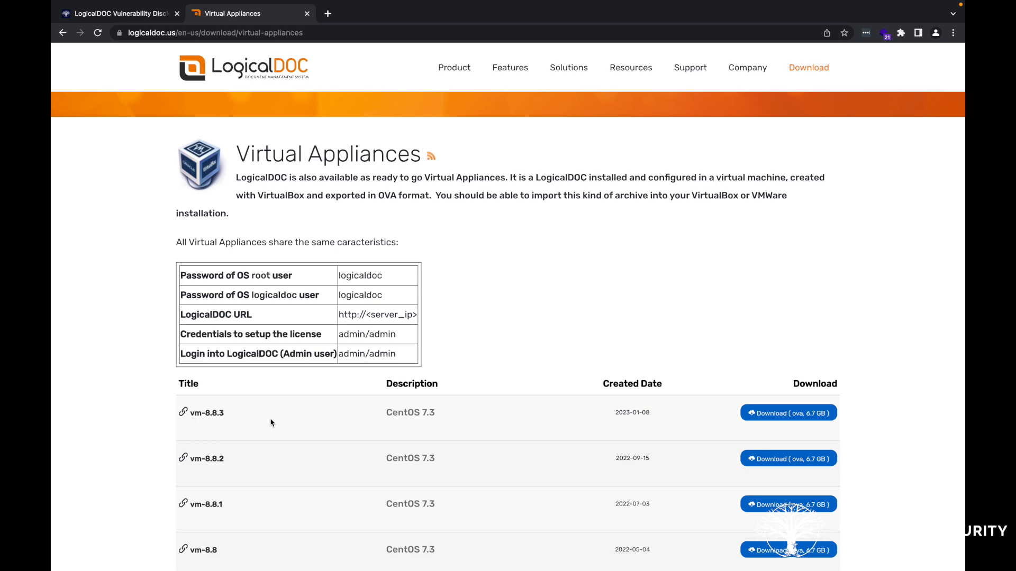
{"action": "mouse_move", "coordinate": [520, 321]}
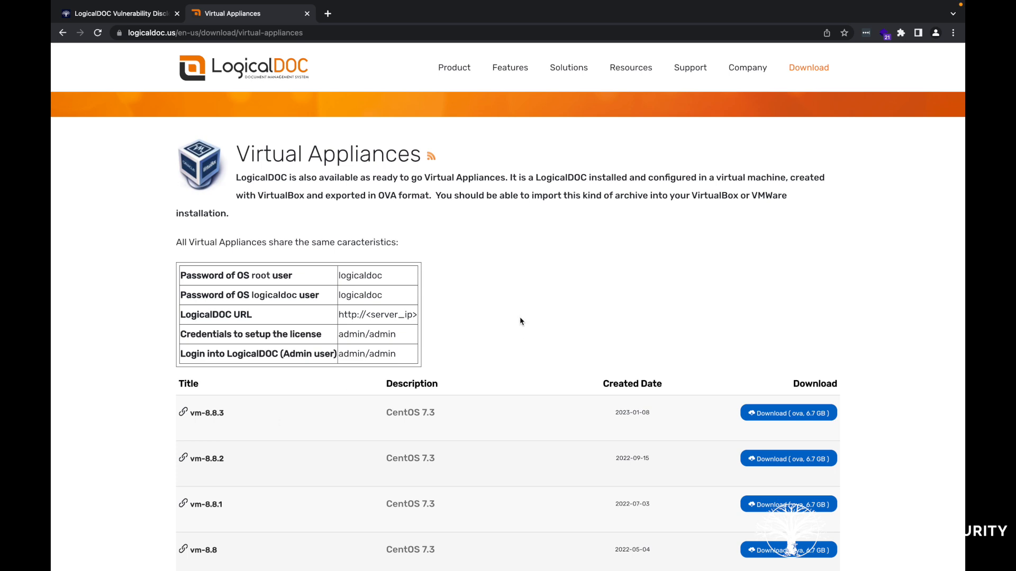
{"action": "mouse_move", "coordinate": [326, 431]}
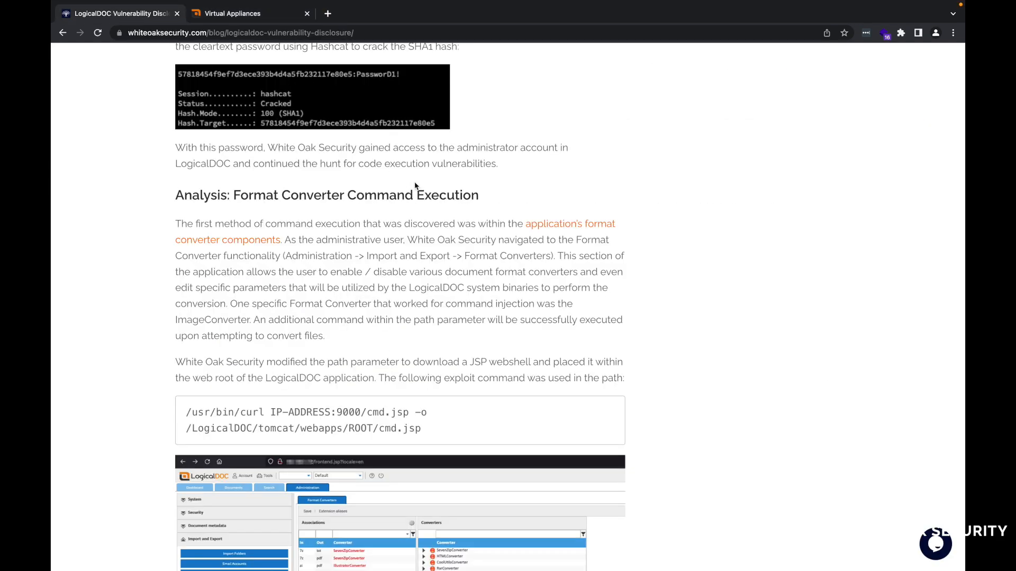
Scroll the blog down to the curl webshell exploit command and its screenshot
{"action": "scroll", "scroll_direction": "down", "scroll_amount": 3}
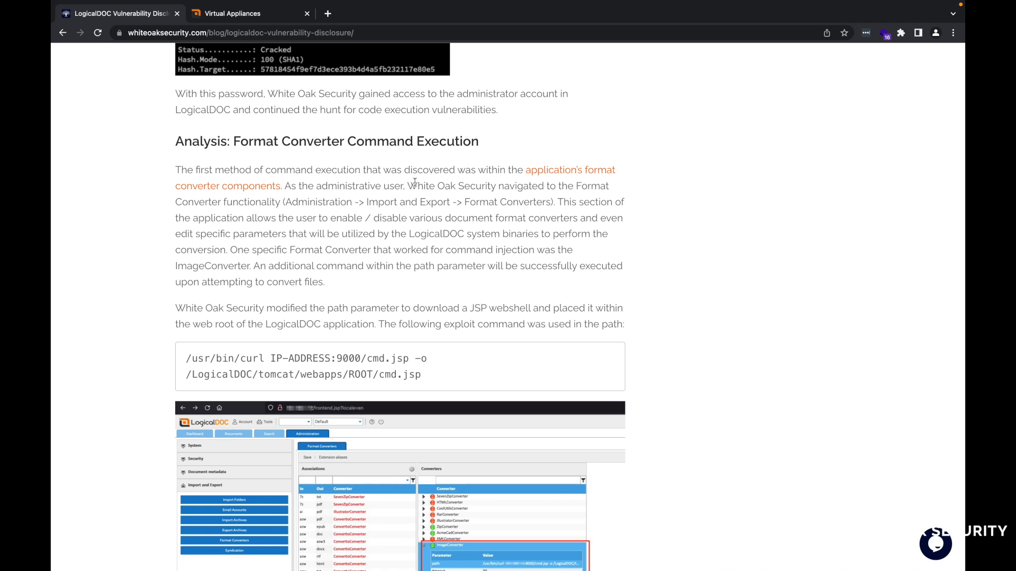
{"action": "mouse_move", "coordinate": [442, 217]}
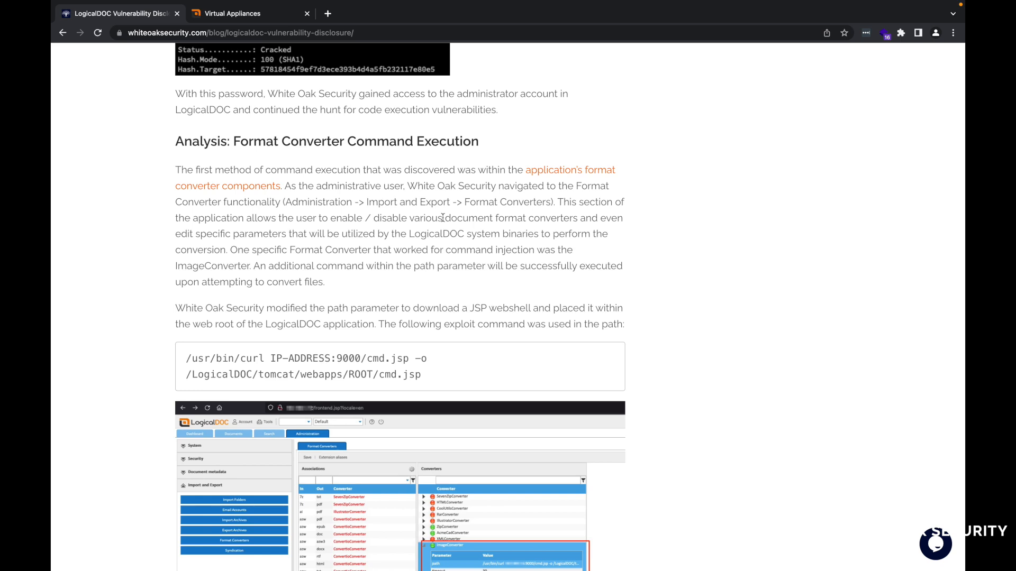
{"action": "mouse_move", "coordinate": [440, 253]}
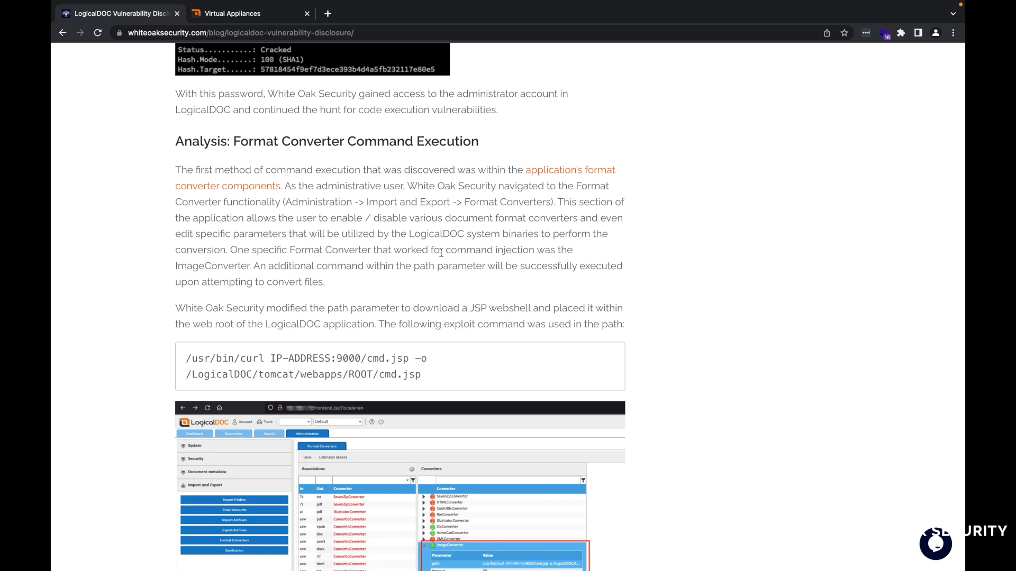
{"action": "scroll", "scroll_direction": "down", "scroll_amount": 3}
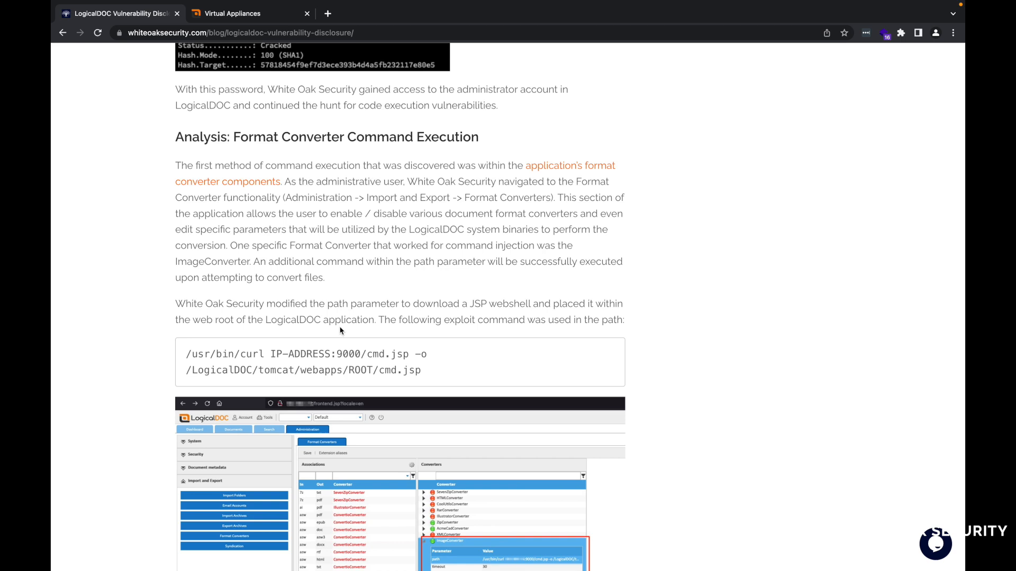
{"action": "mouse_move", "coordinate": [338, 345]}
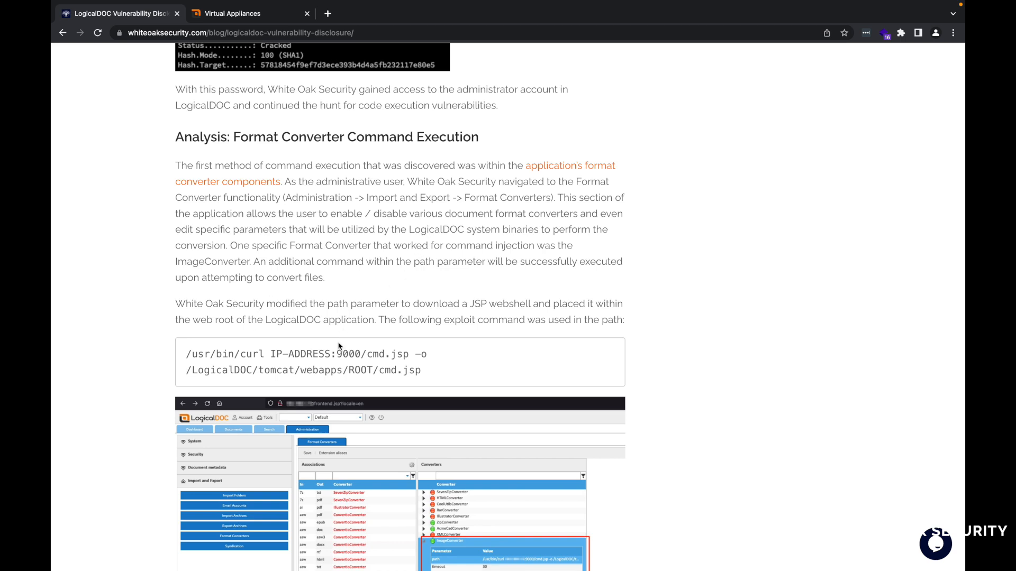
{"action": "scroll", "scroll_direction": "down", "scroll_amount": 3}
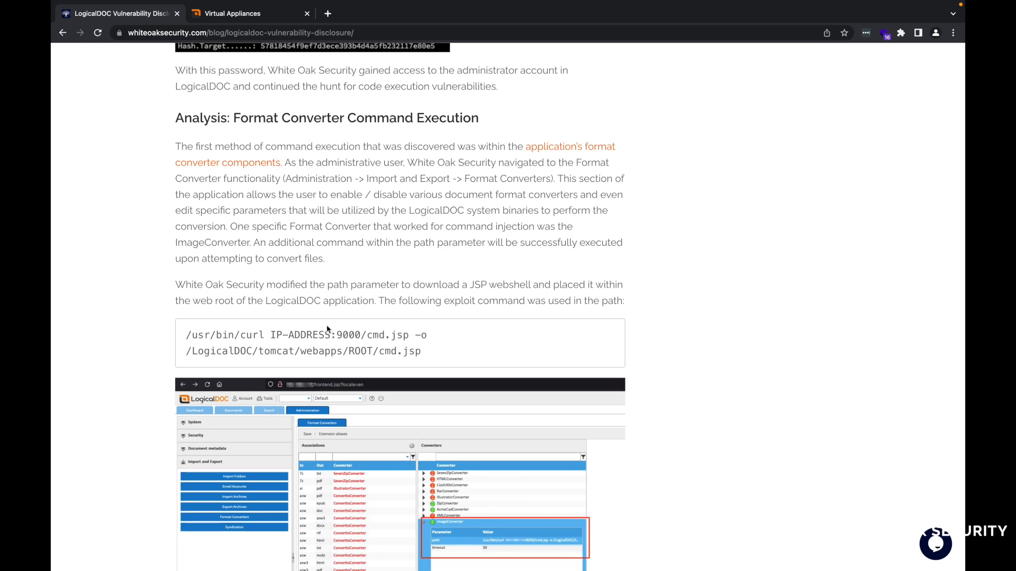
{"action": "scroll", "scroll_direction": "down", "scroll_amount": 3}
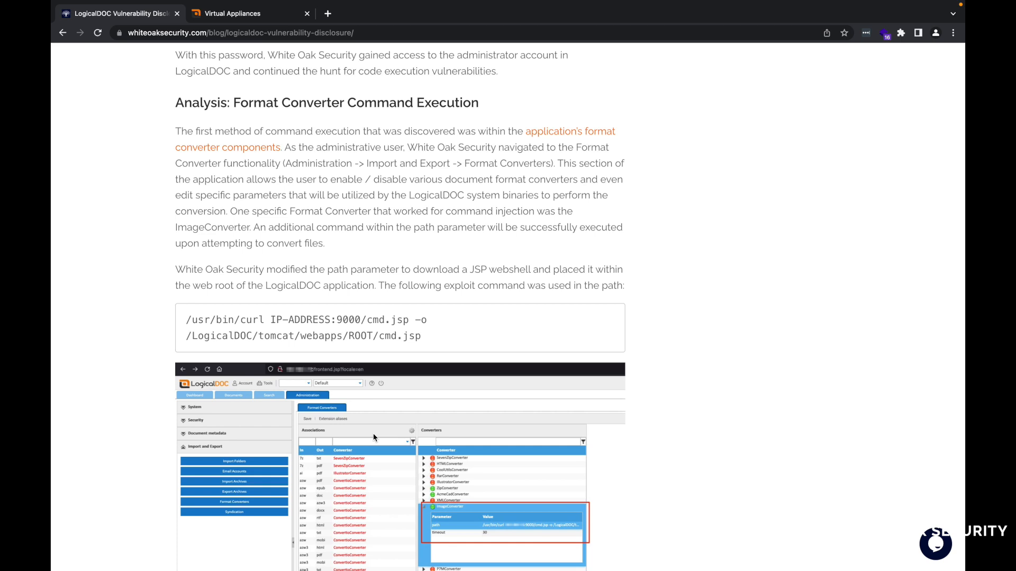
{"action": "mouse_move", "coordinate": [445, 304]}
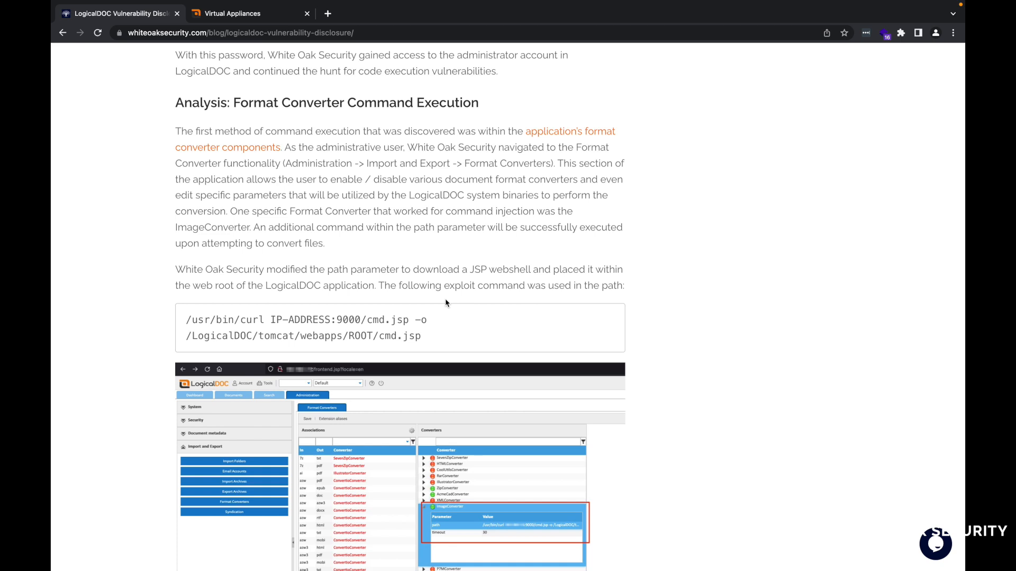
{"action": "scroll", "scroll_direction": "down", "scroll_amount": 3}
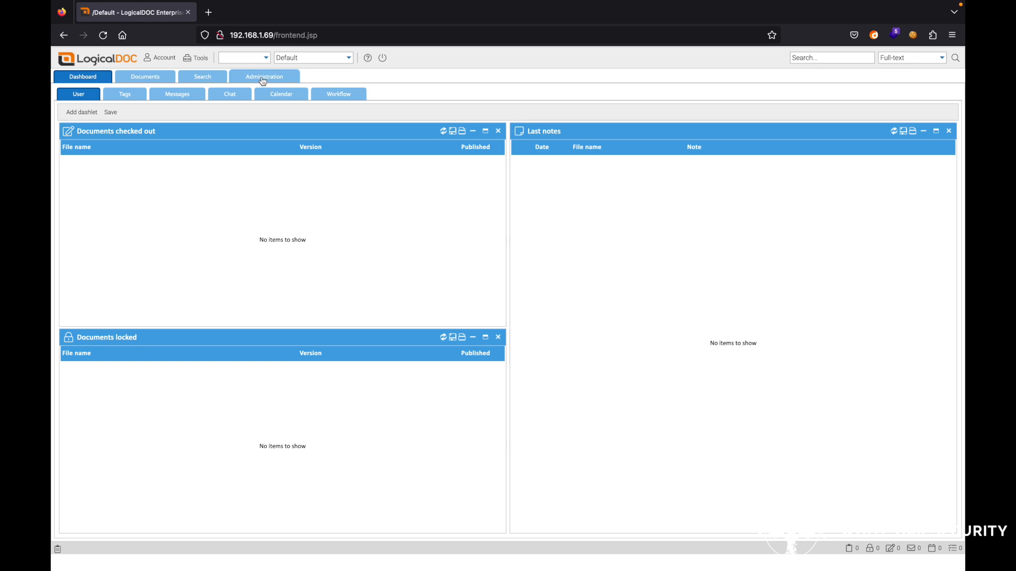
Reach the Format Converters page under Administration's Import and Export settings
{"action": "left_click", "coordinate": [264, 77]}
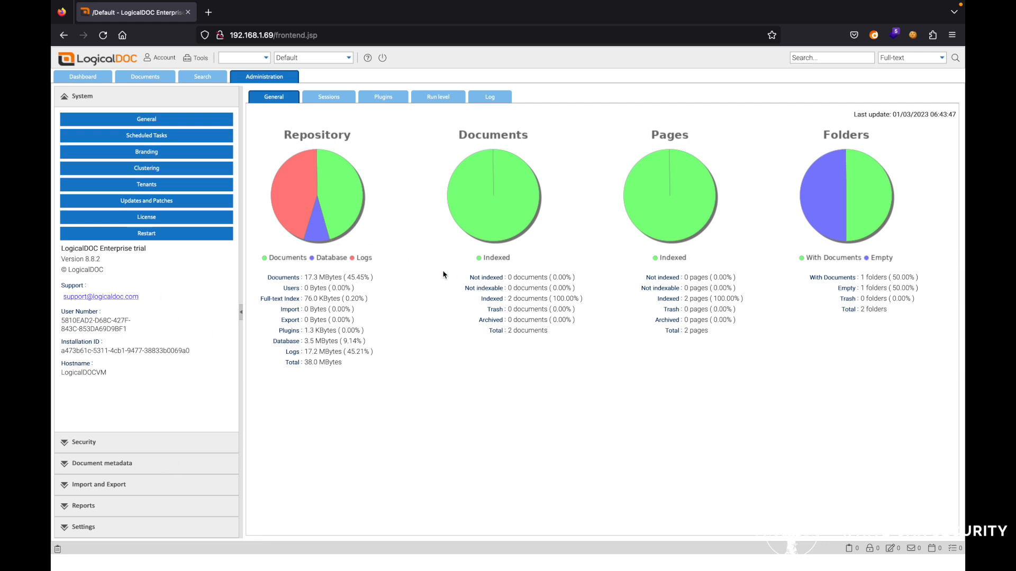
{"action": "mouse_move", "coordinate": [425, 324]}
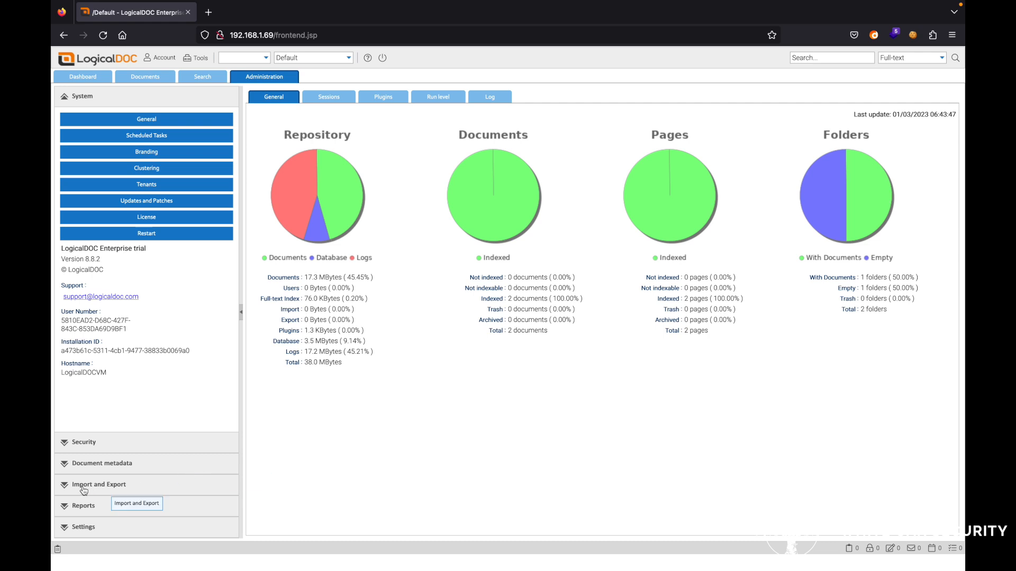
{"action": "left_click", "coordinate": [97, 484]}
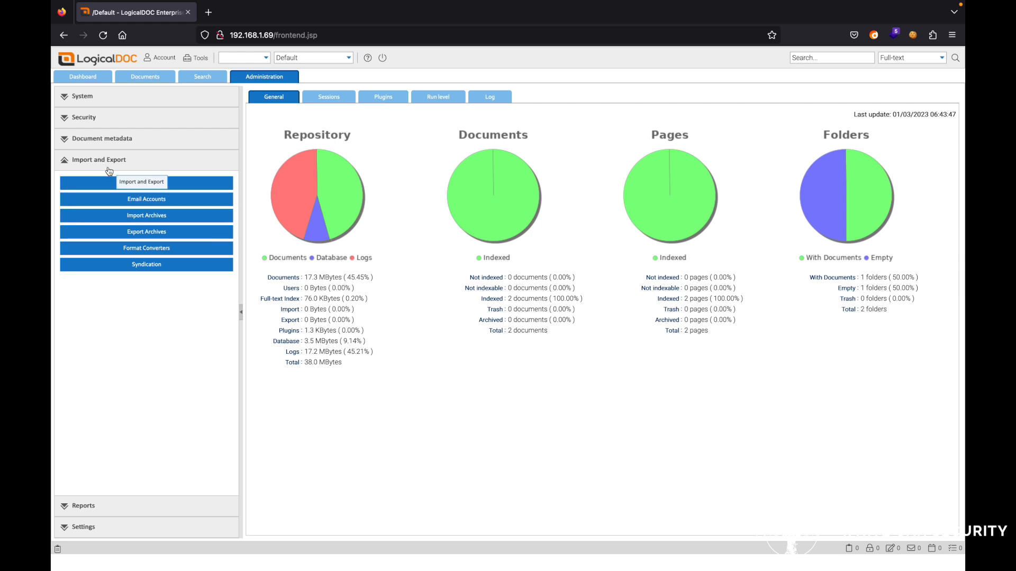
{"action": "left_click", "coordinate": [146, 248]}
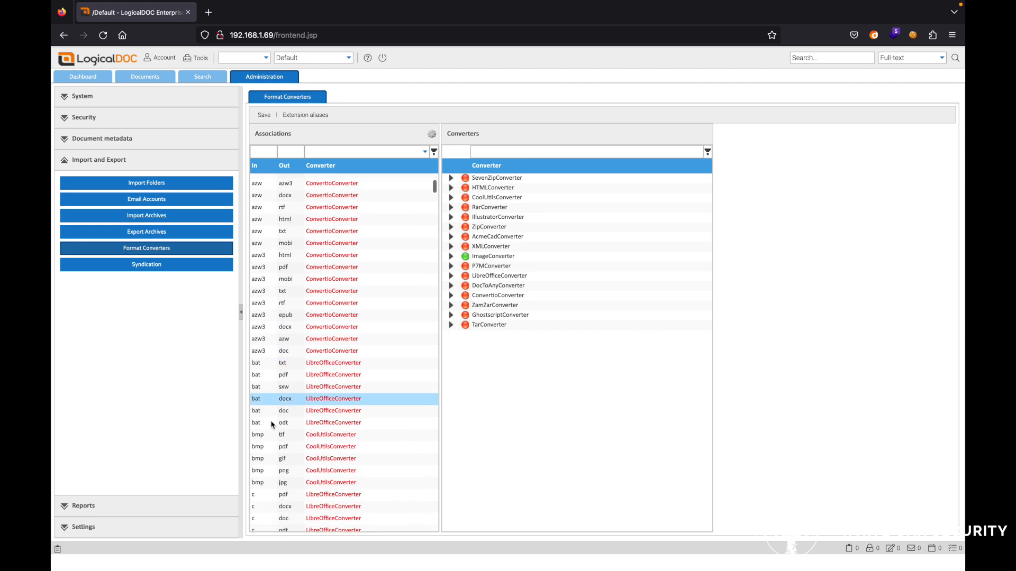
Pick ImageConverter in the converters list and expand its path and timeout parameters
{"action": "left_click", "coordinate": [283, 434]}
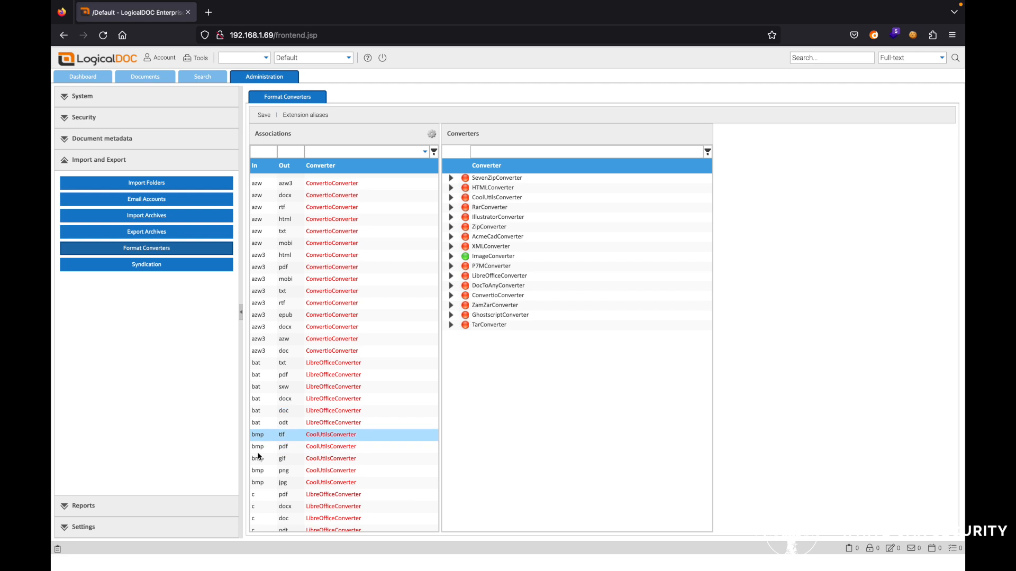
{"action": "left_click", "coordinate": [285, 410]}
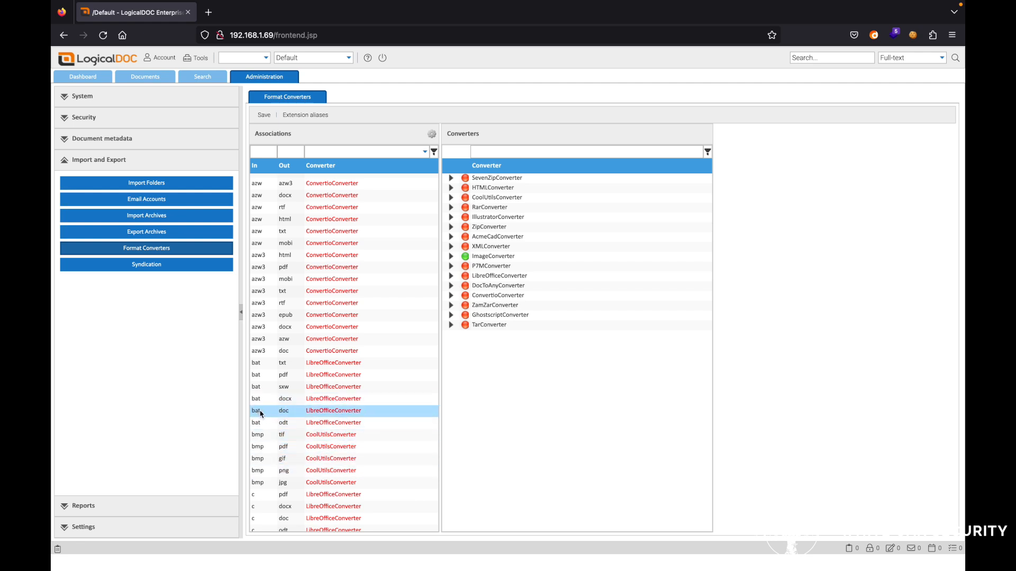
{"action": "mouse_move", "coordinate": [287, 413]}
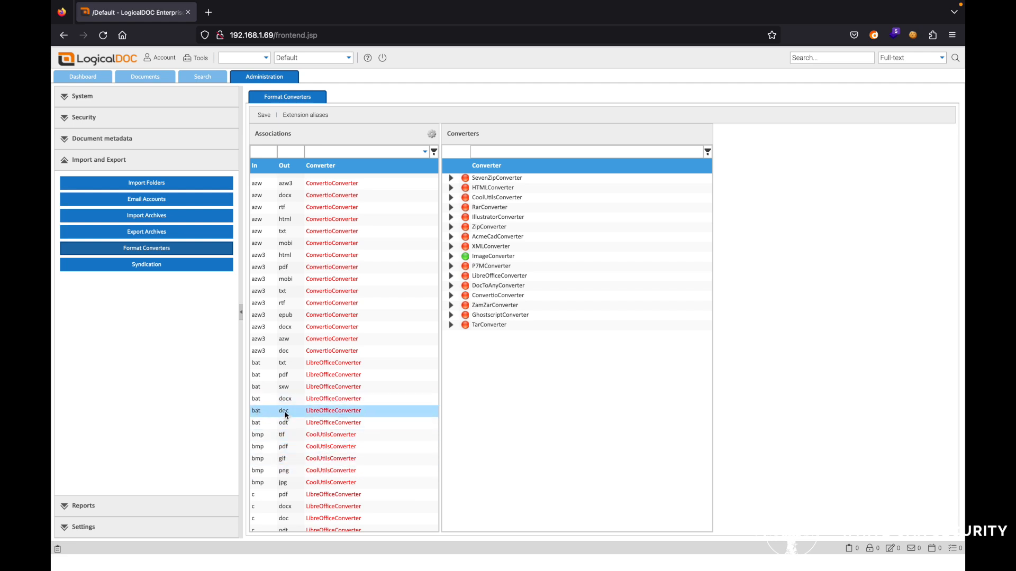
{"action": "scroll", "scroll_direction": "down", "scroll_amount": 3}
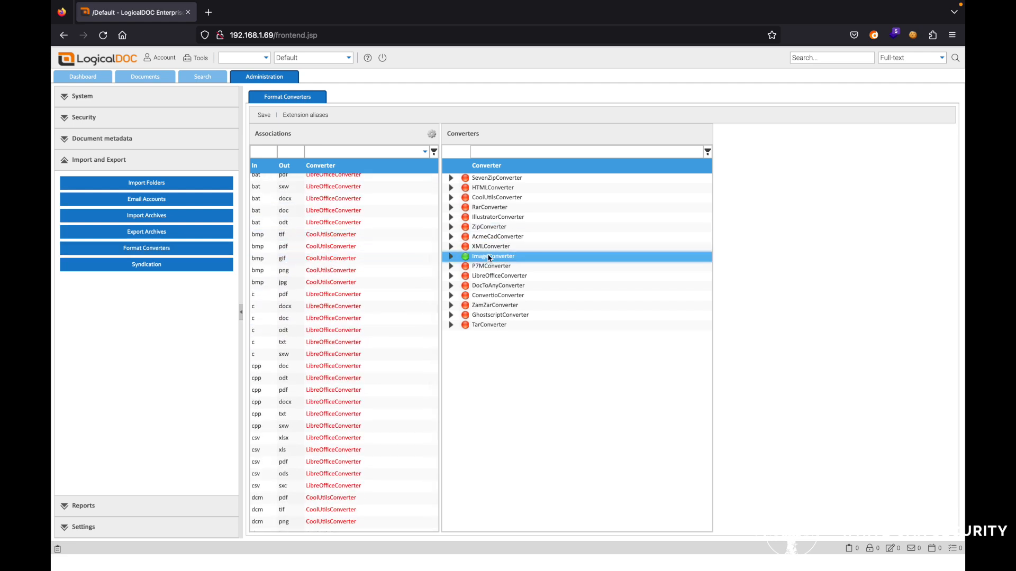
{"action": "left_click", "coordinate": [490, 246]}
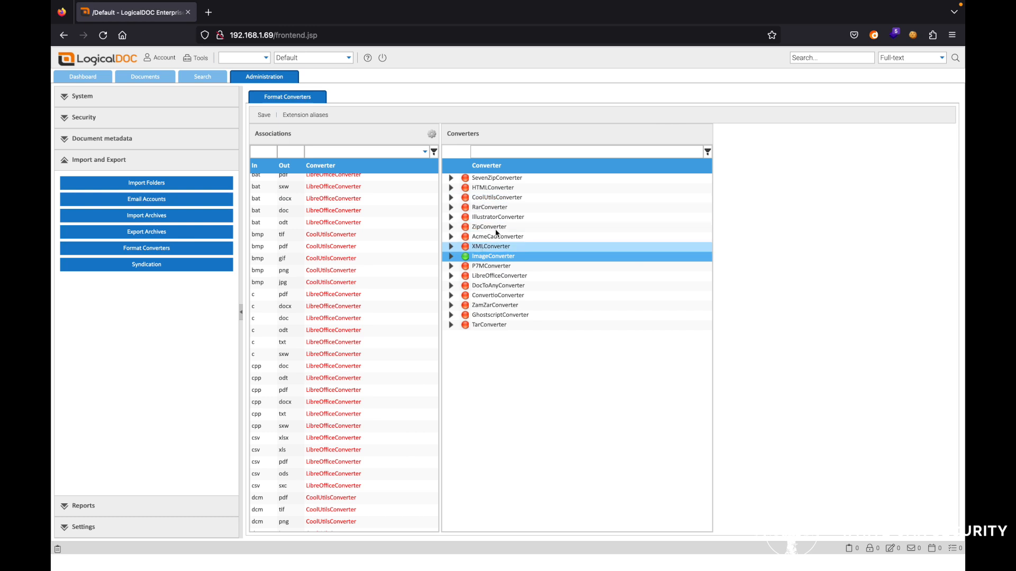
{"action": "left_click", "coordinate": [492, 257]}
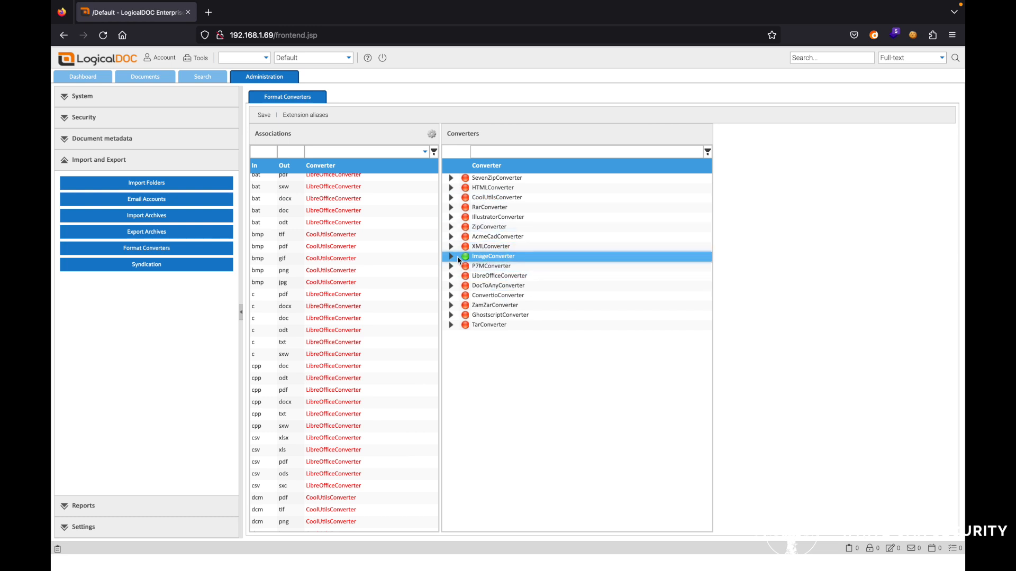
{"action": "left_click", "coordinate": [451, 256]}
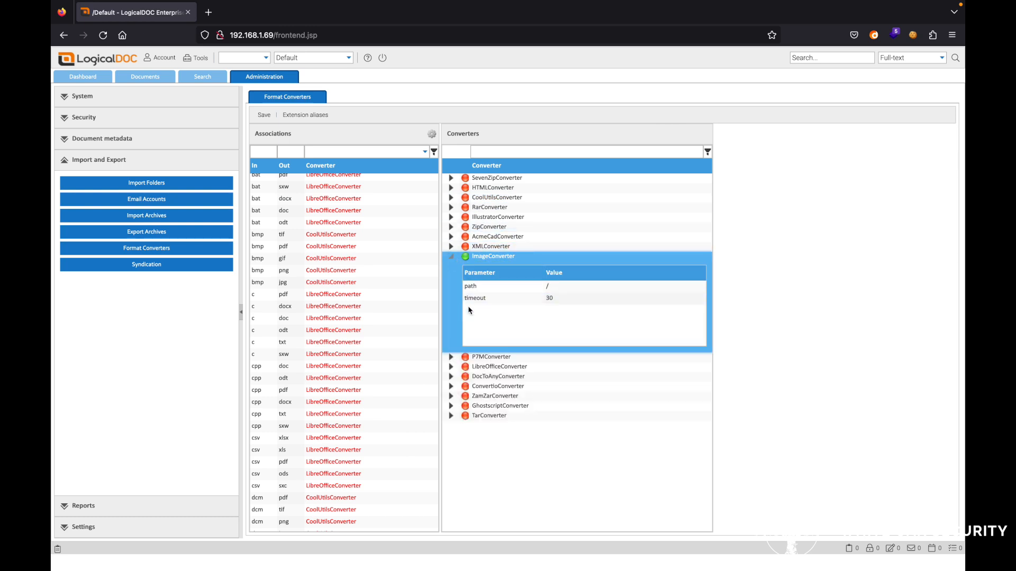
{"action": "left_click", "coordinate": [537, 285]}
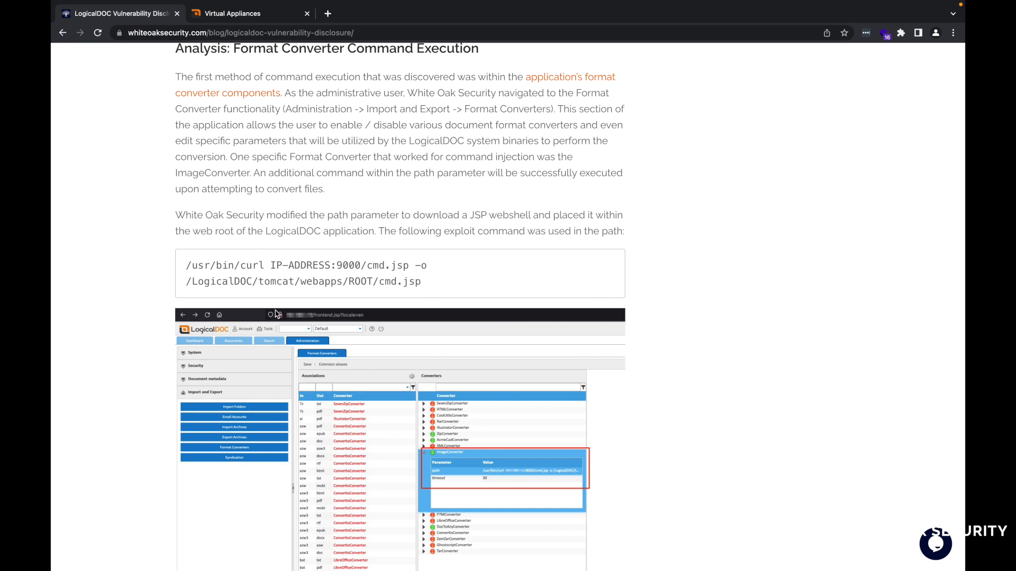
{"action": "mouse_move", "coordinate": [426, 286]}
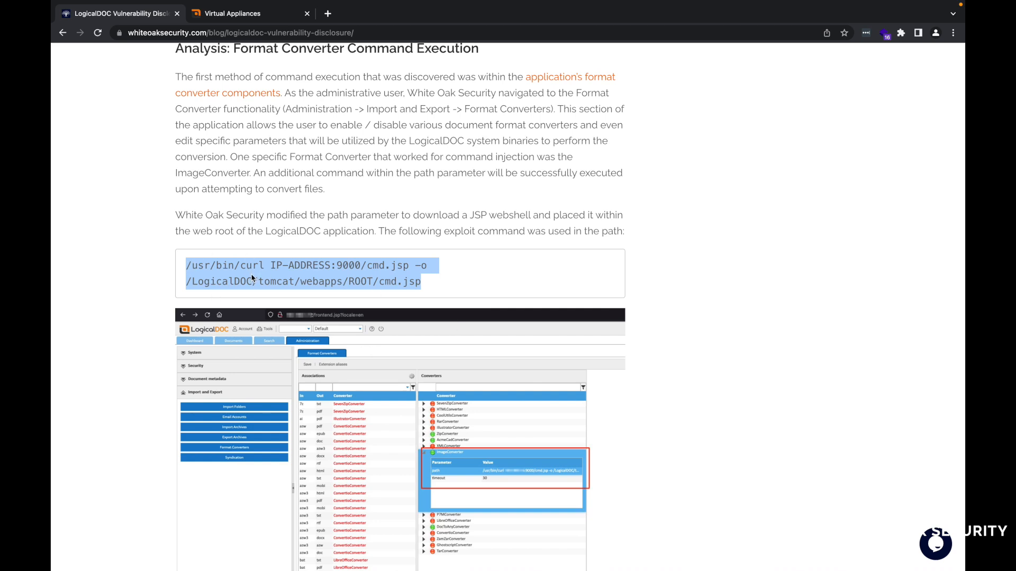
Scroll the blog to the ImageConverter explanation about PSD files below the exploit command
{"action": "scroll", "scroll_direction": "down", "scroll_amount": 3}
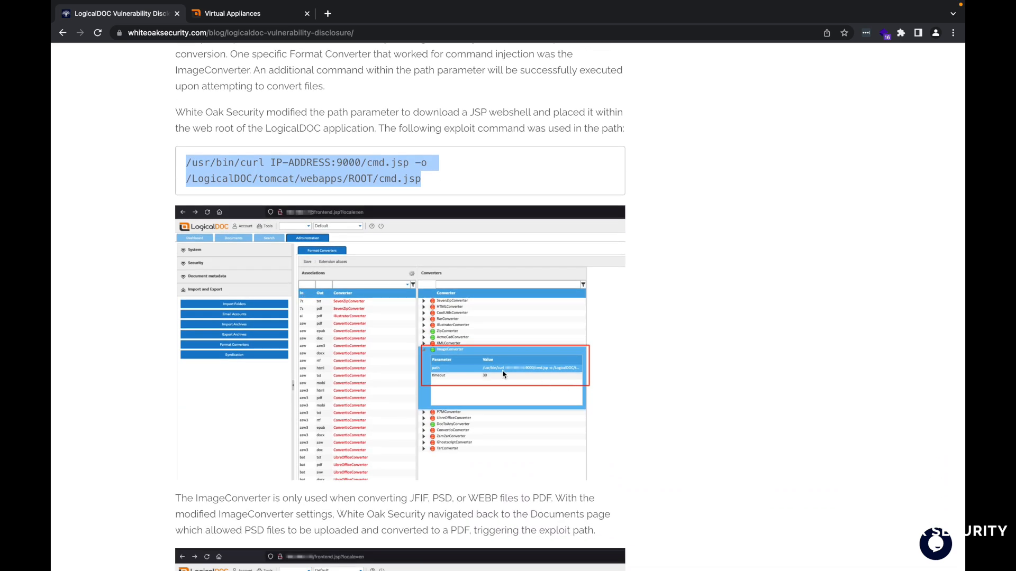
{"action": "mouse_move", "coordinate": [501, 391]}
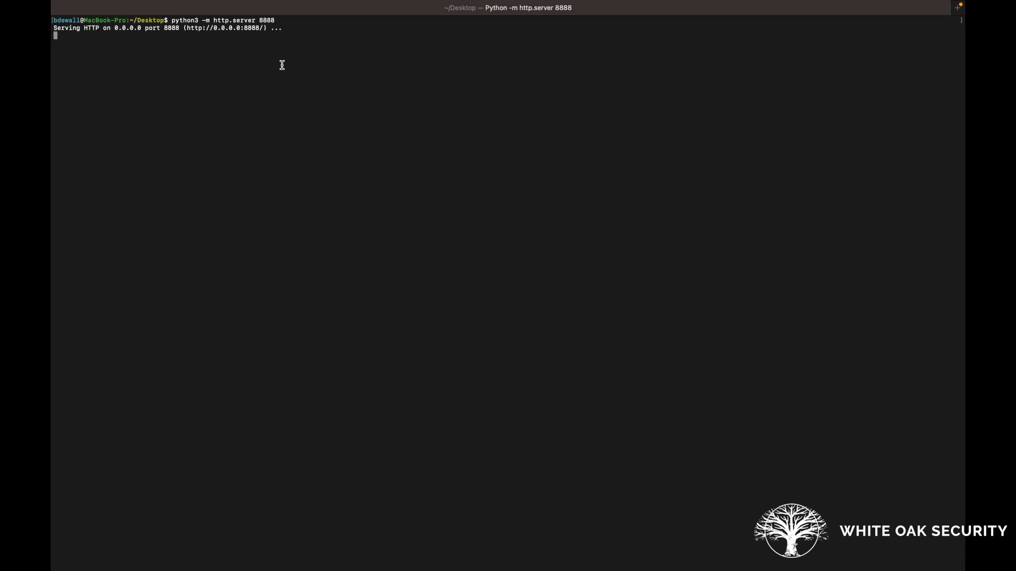
{"action": "mouse_move", "coordinate": [435, 187]}
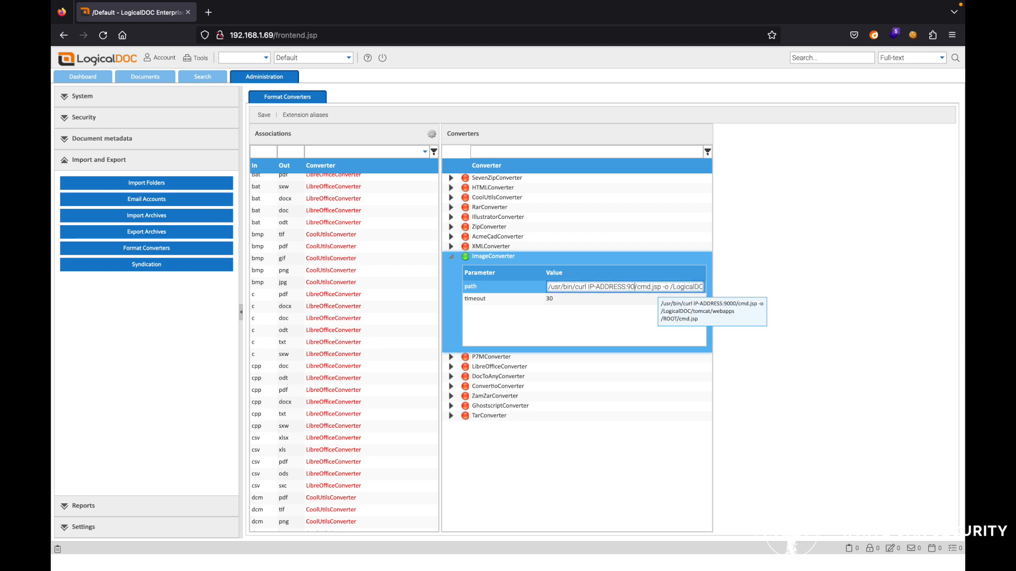
Save the ImageConverter path as the curl cmd.jsp command from 192.168.1.149:8888, then return to Documents
{"action": "type", "text": "l"}
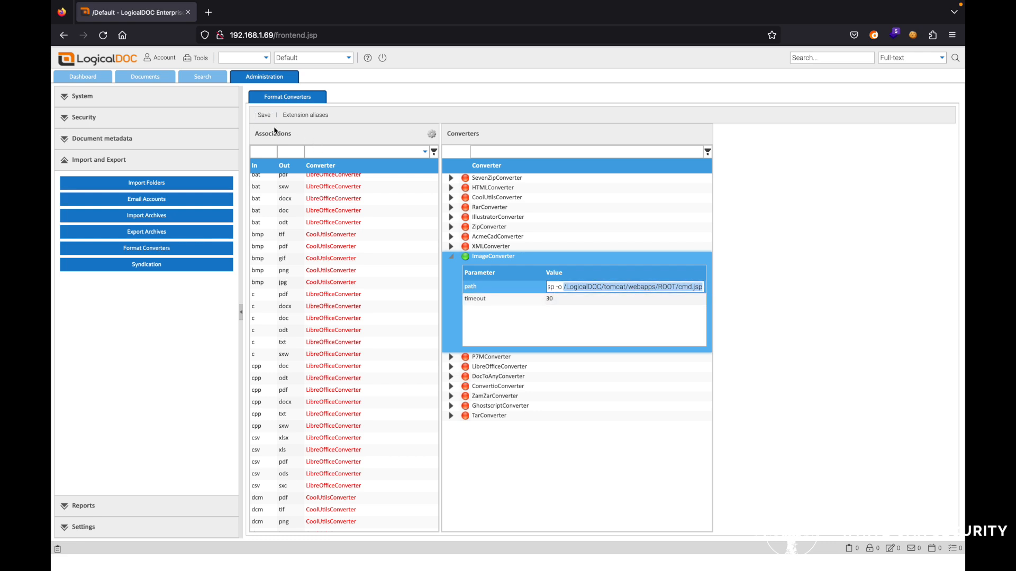
{"action": "left_click", "coordinate": [264, 115]}
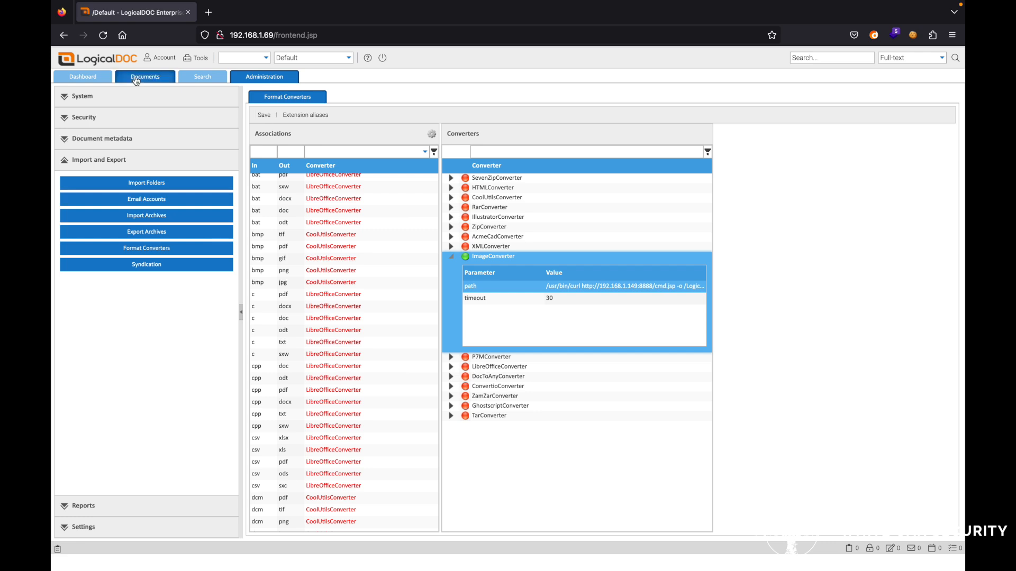
{"action": "left_click", "coordinate": [145, 76]}
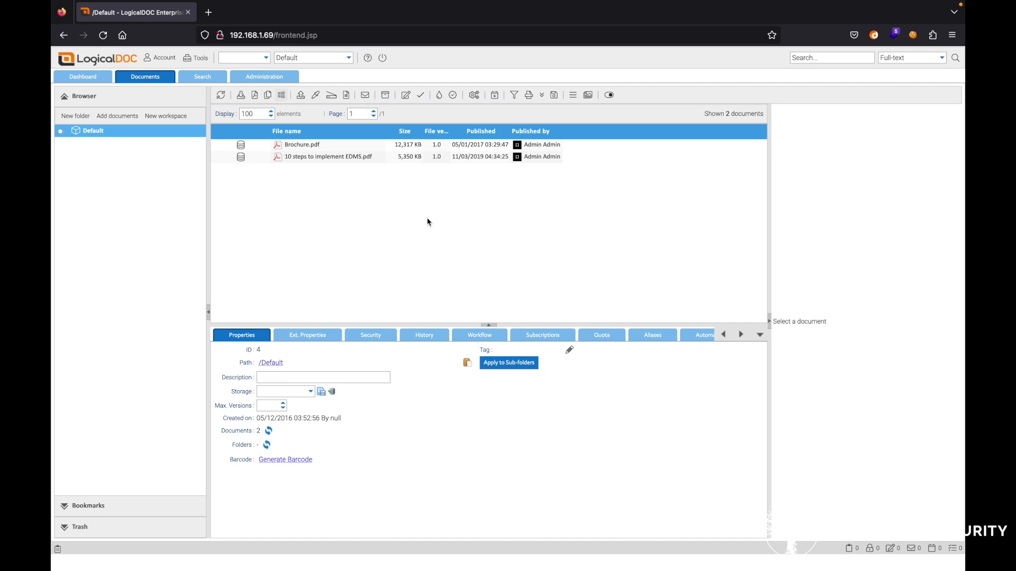
{"action": "mouse_move", "coordinate": [306, 202]}
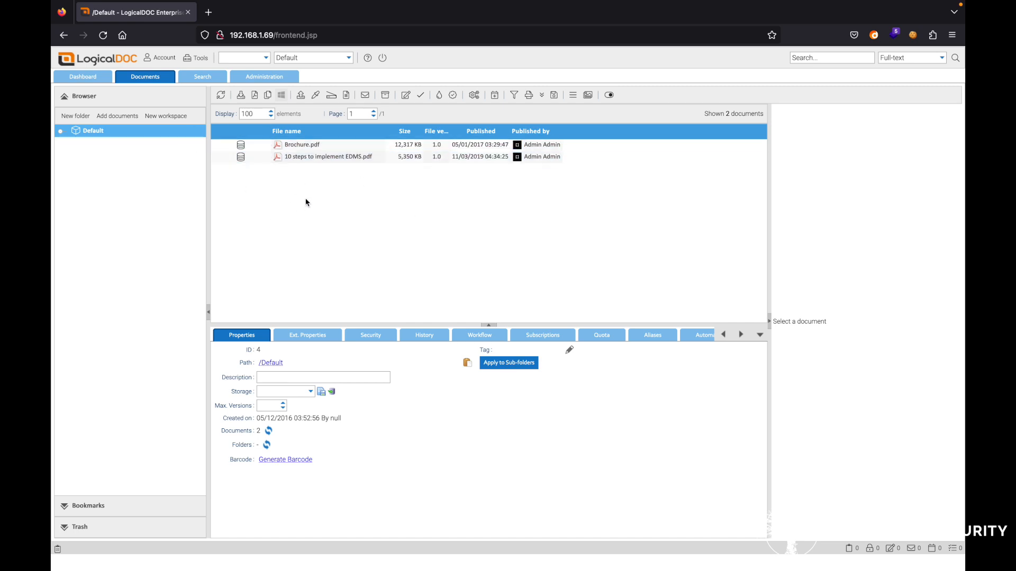
{"action": "mouse_move", "coordinate": [299, 94]}
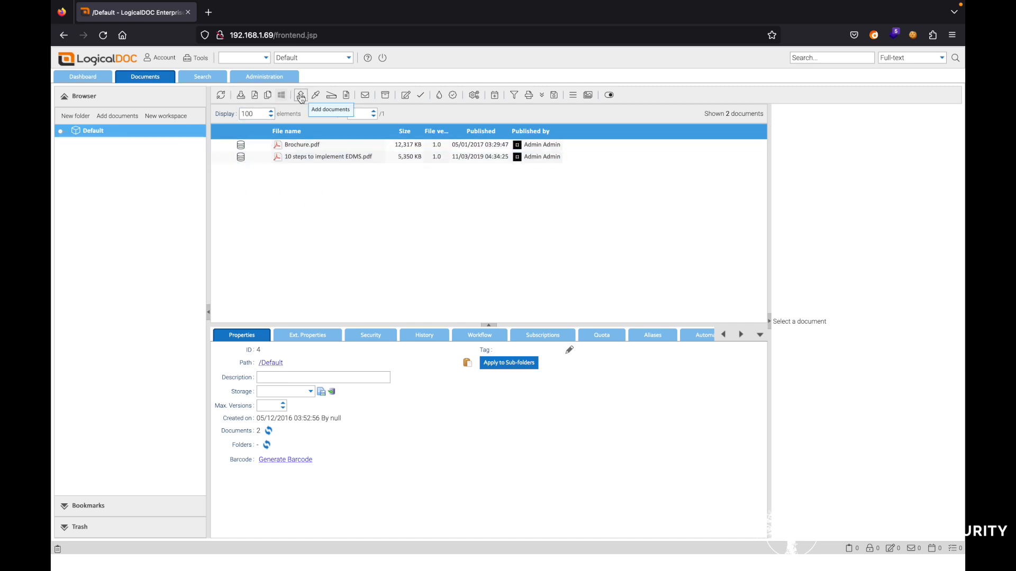
Upload test.psd from the desktop into the Default folder and select it
{"action": "left_click", "coordinate": [300, 94]}
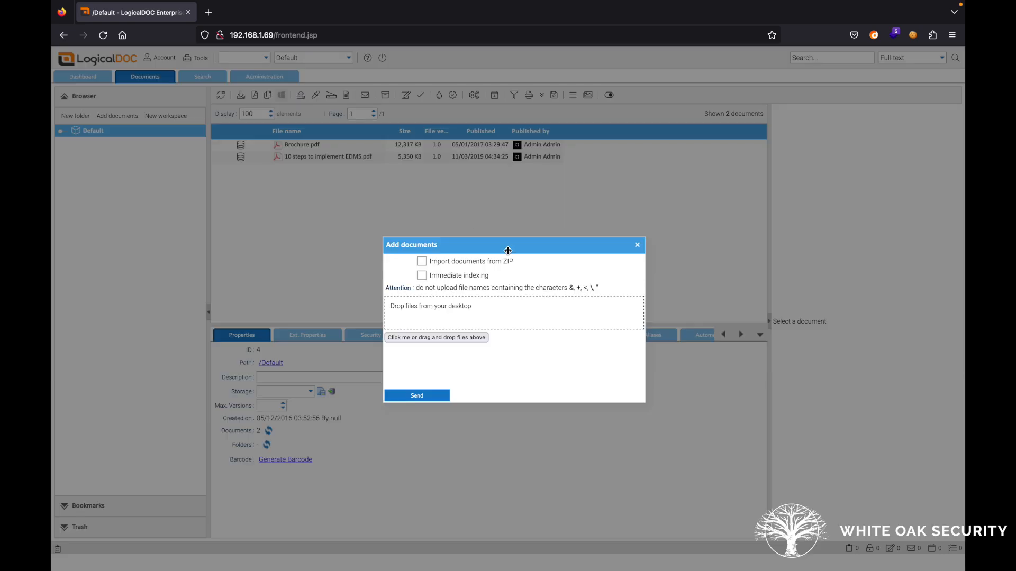
{"action": "left_click", "coordinate": [436, 338]}
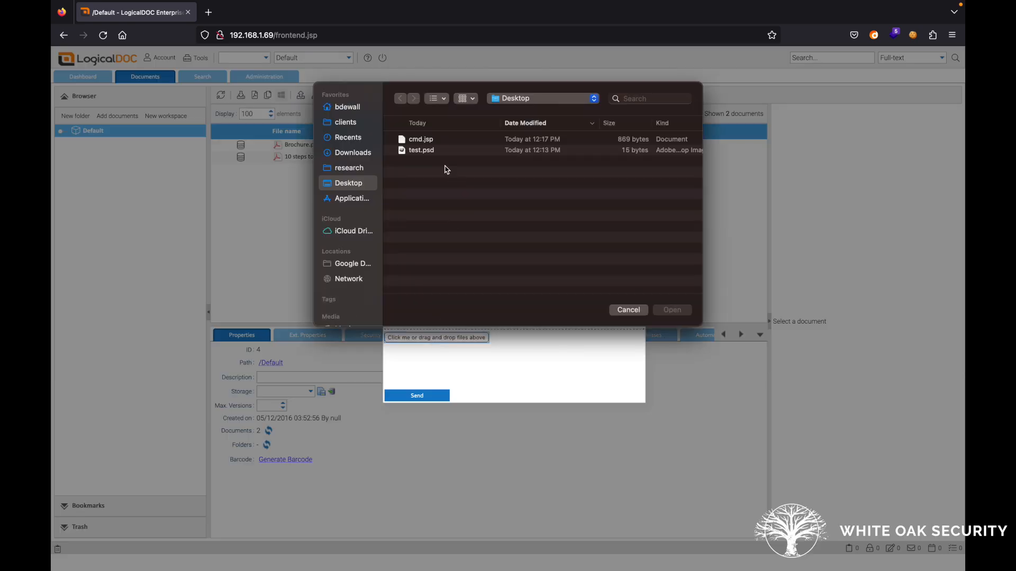
{"action": "left_click", "coordinate": [421, 150]}
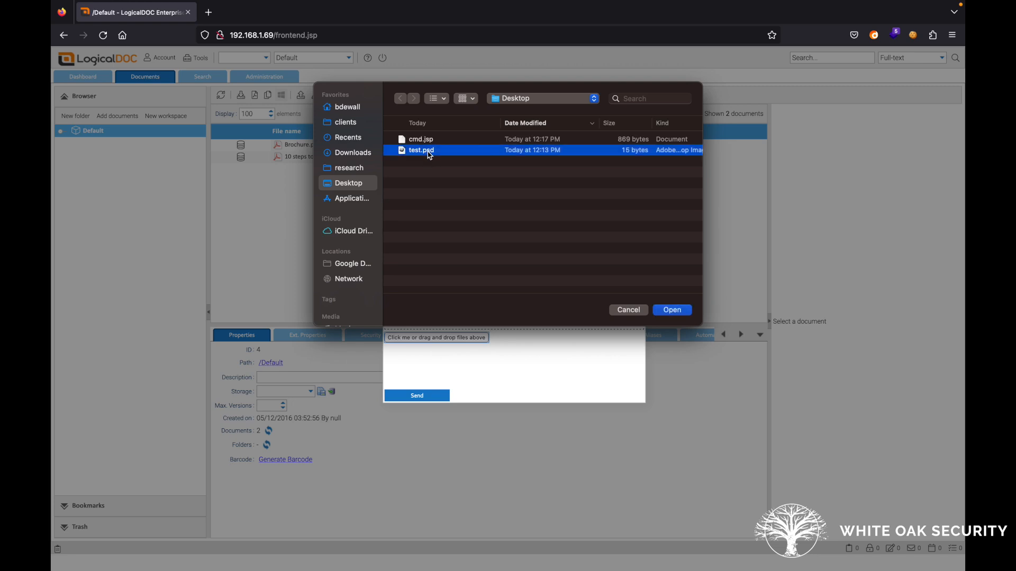
{"action": "left_click", "coordinate": [671, 310]}
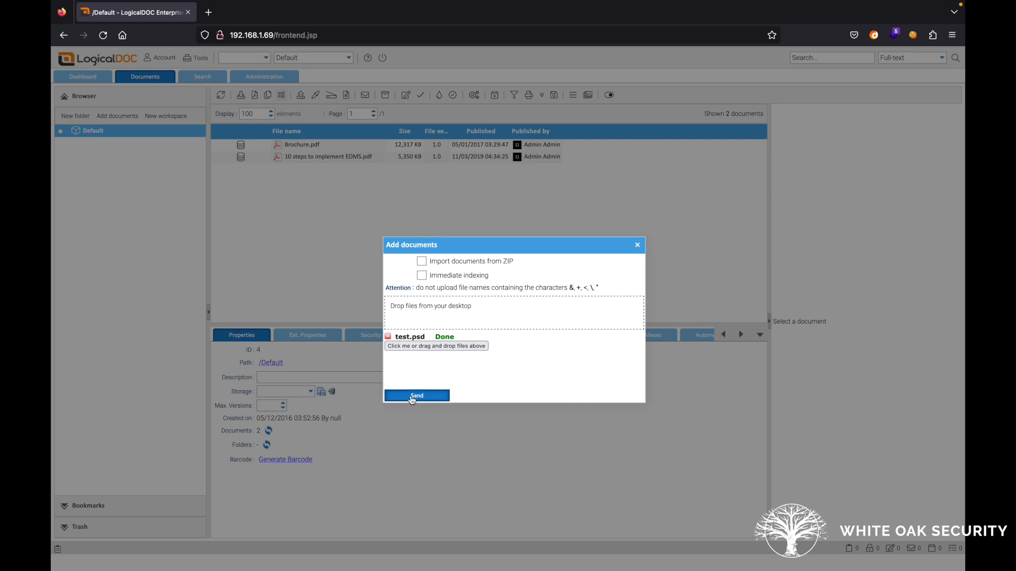
{"action": "left_click", "coordinate": [417, 396]}
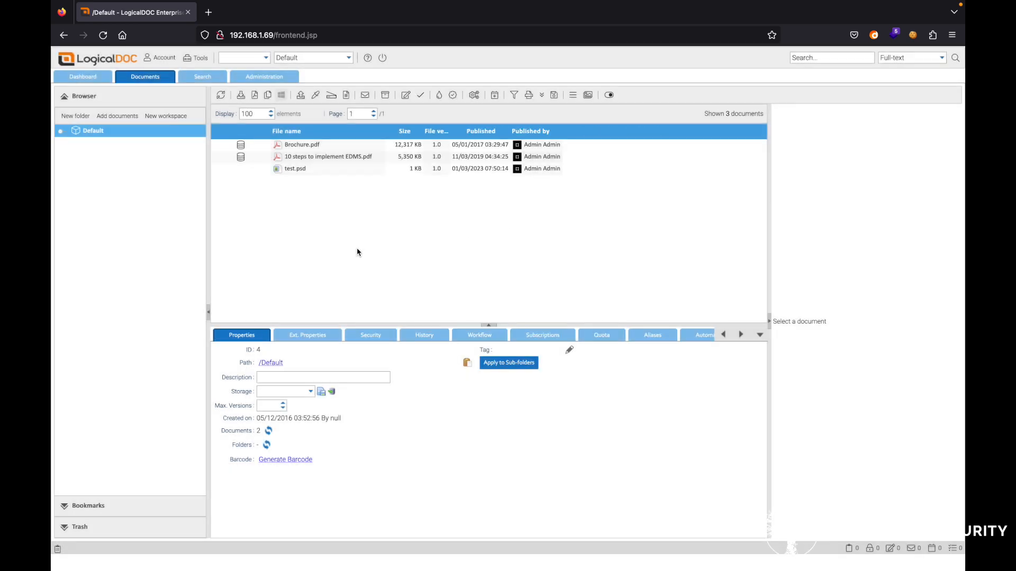
{"action": "left_click", "coordinate": [295, 168]}
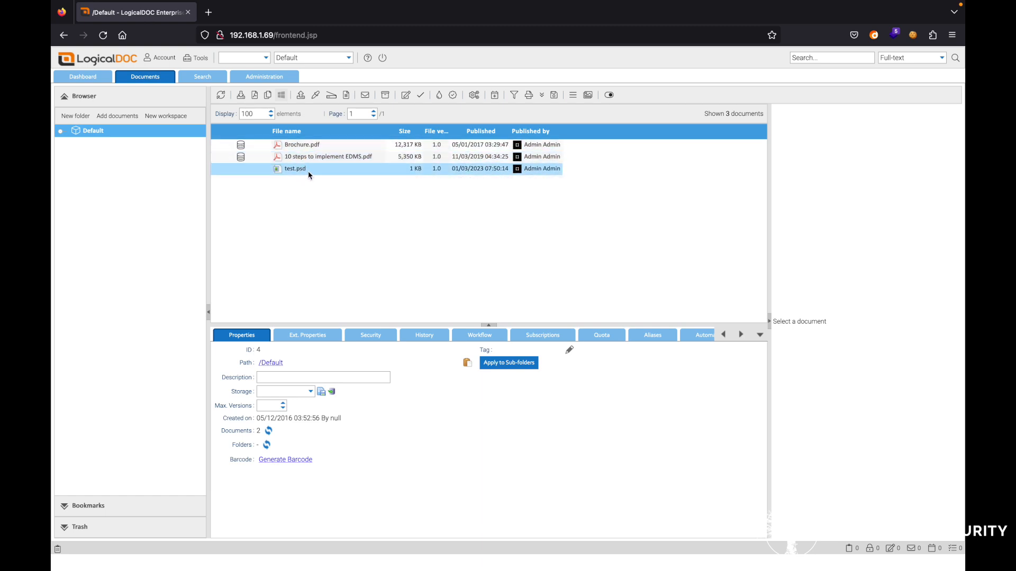
Convert test.psd to pdf with the Save action, triggering the ImageConverter
{"action": "left_click", "coordinate": [295, 169]}
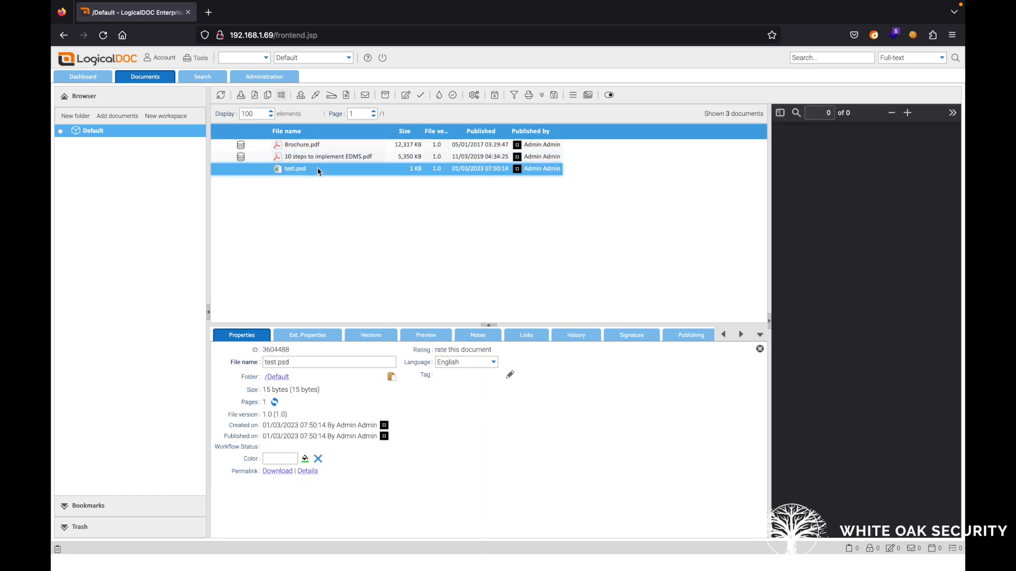
{"action": "right_click", "coordinate": [295, 168]}
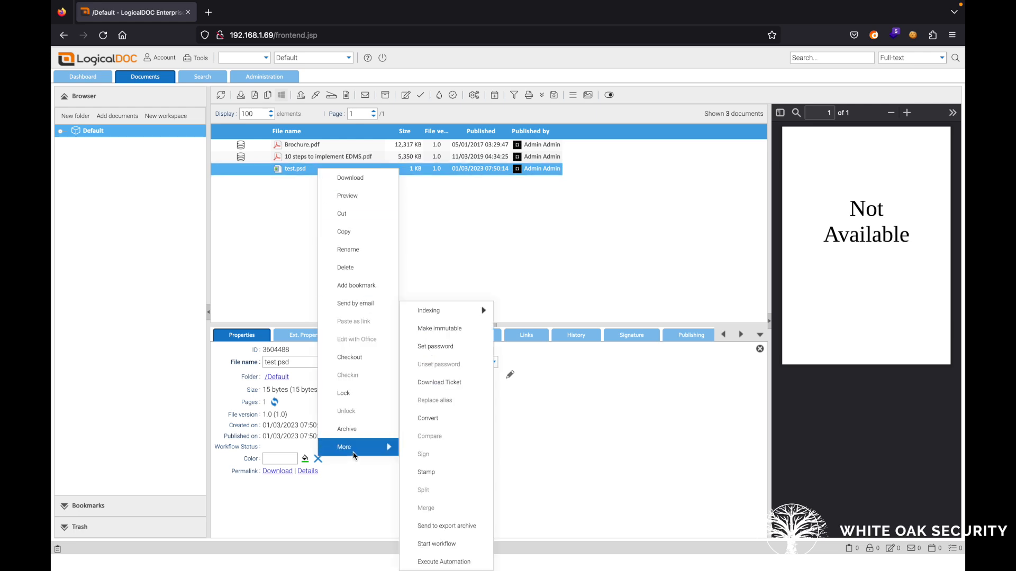
{"action": "left_click", "coordinate": [428, 418]}
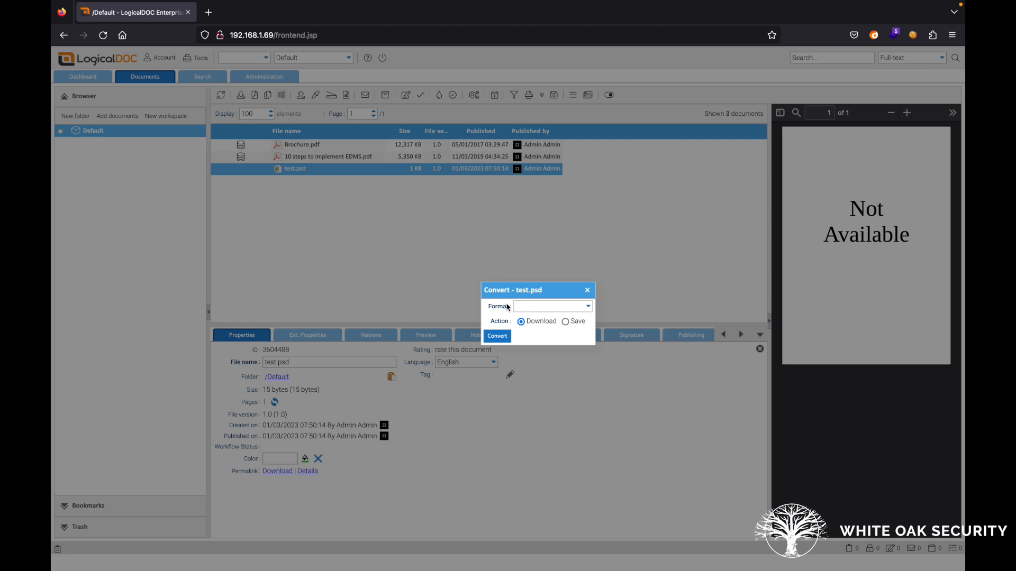
{"action": "left_click", "coordinate": [551, 306]}
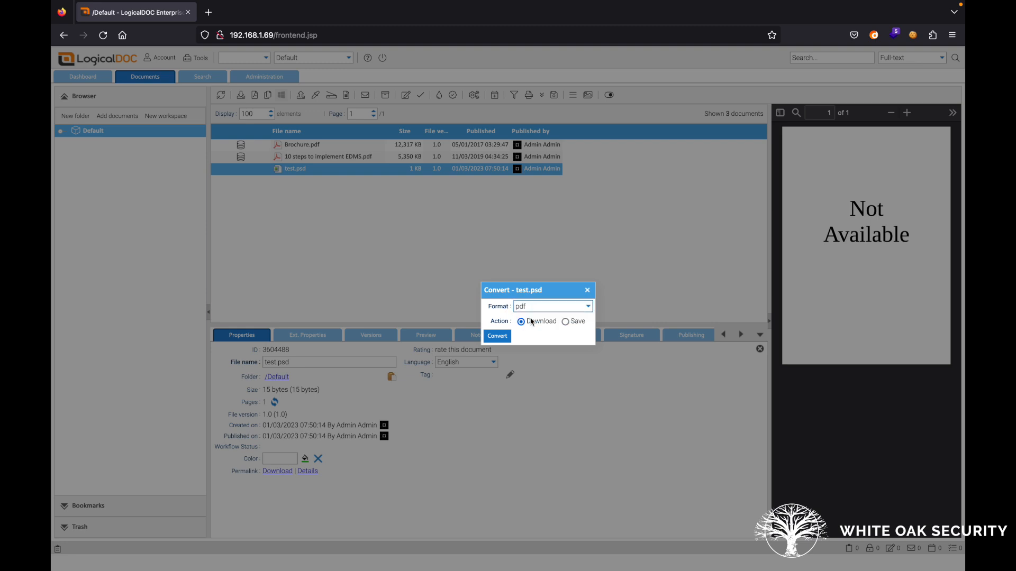
{"action": "left_click", "coordinate": [565, 322]}
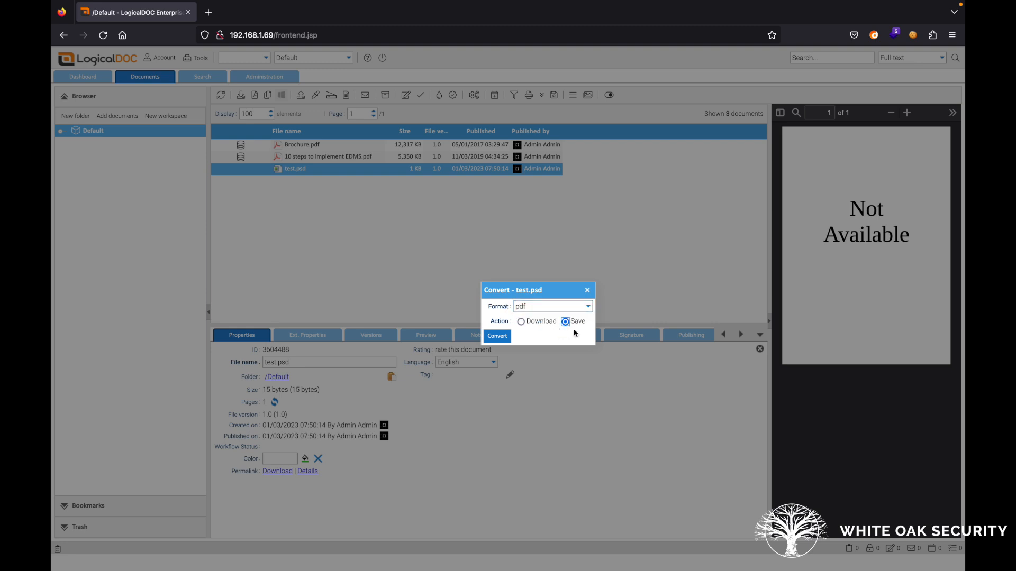
{"action": "left_click", "coordinate": [498, 335]}
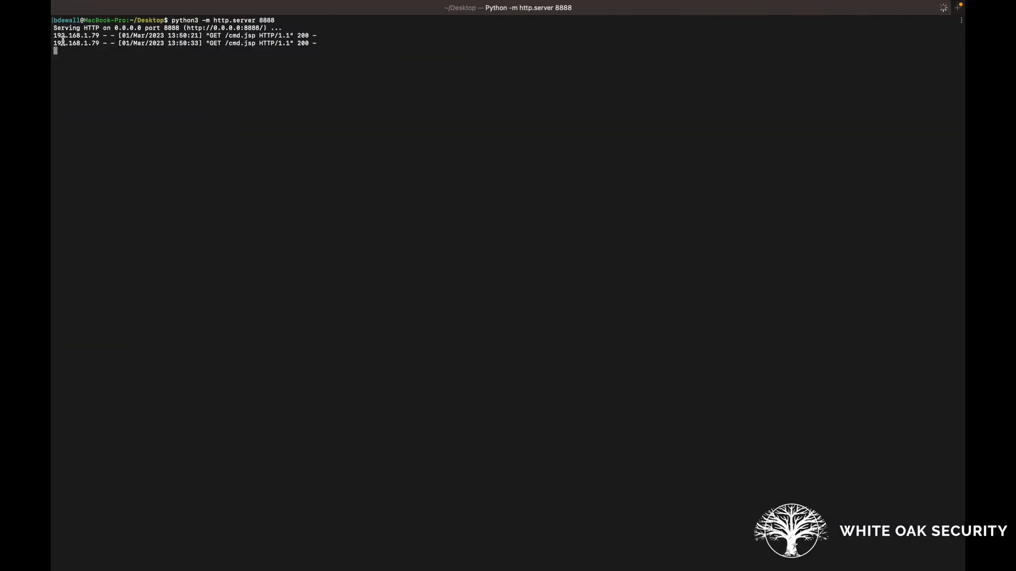
Select the LogicalDOC host address in the GET /cmd.jsp 200 log lines
{"action": "double_click", "coordinate": [76, 43]}
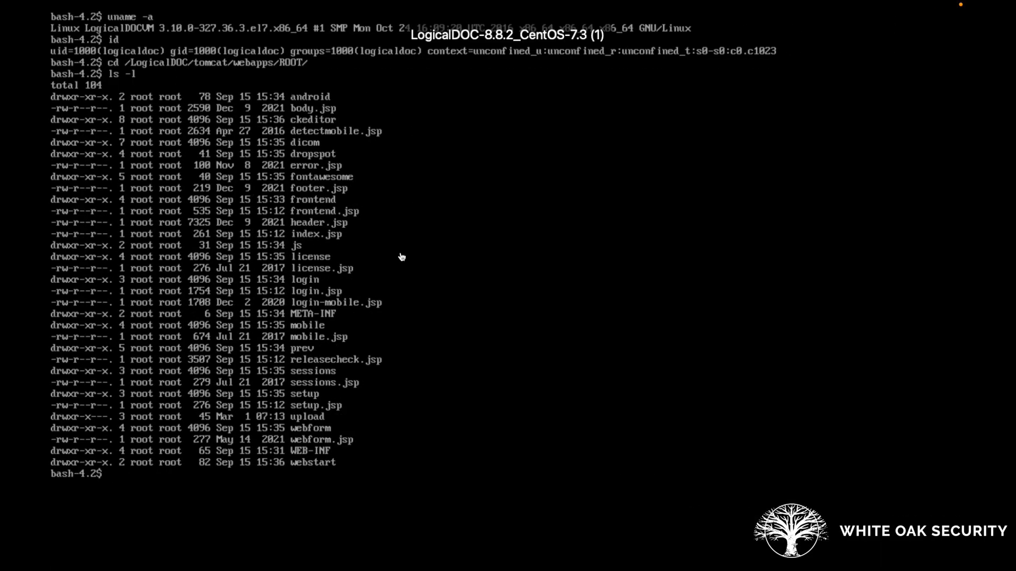
{"action": "mouse_move", "coordinate": [549, 255]}
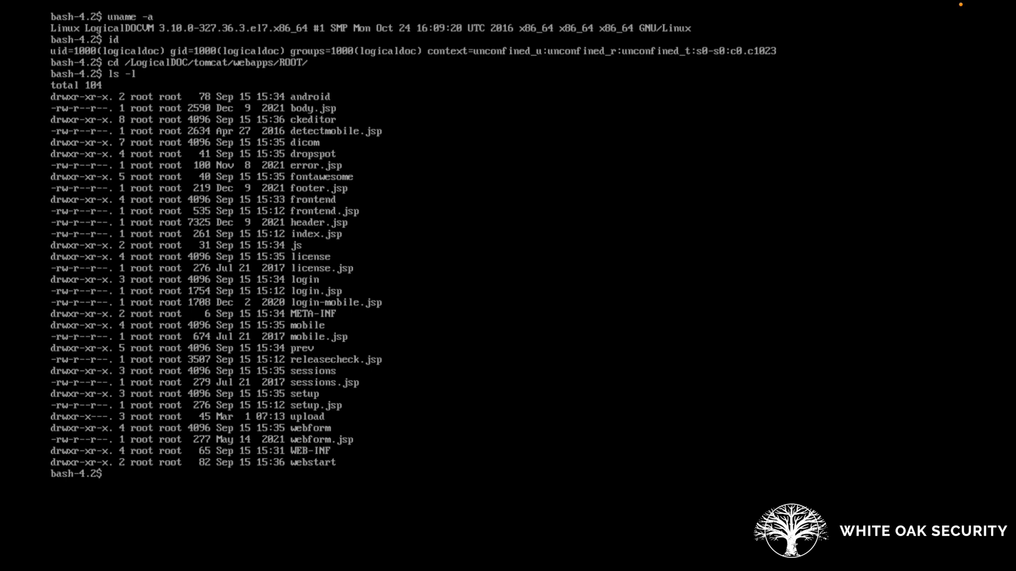
List the tomcat webapps ROOT directory contents with ls
{"action": "type", "text": "ls"}
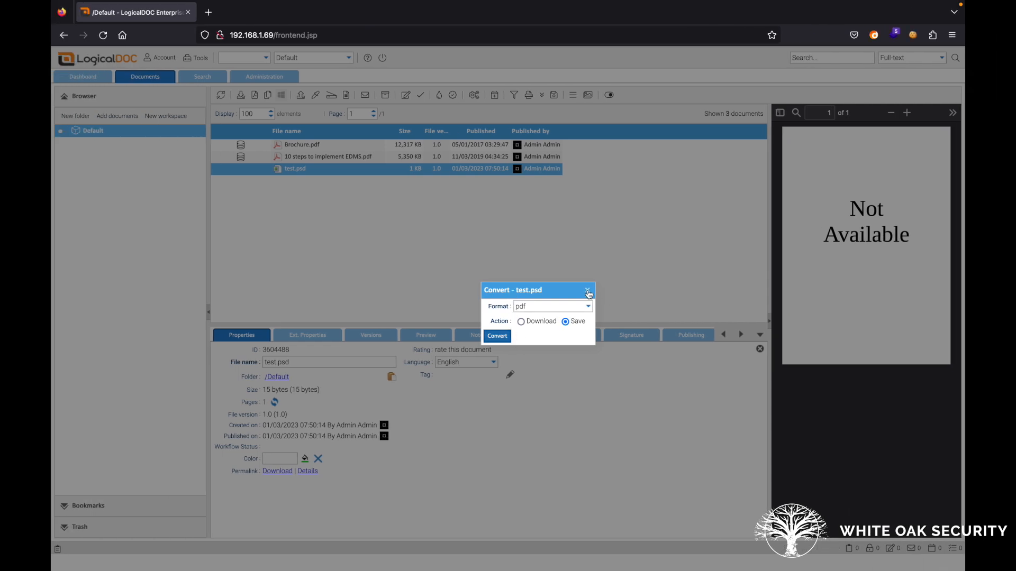
Dismiss the Convert dialog and leave LogicalDOC for 192.168.1.69/cmd.jsp?cmd=id, which returns root
{"action": "left_click", "coordinate": [406, 35]}
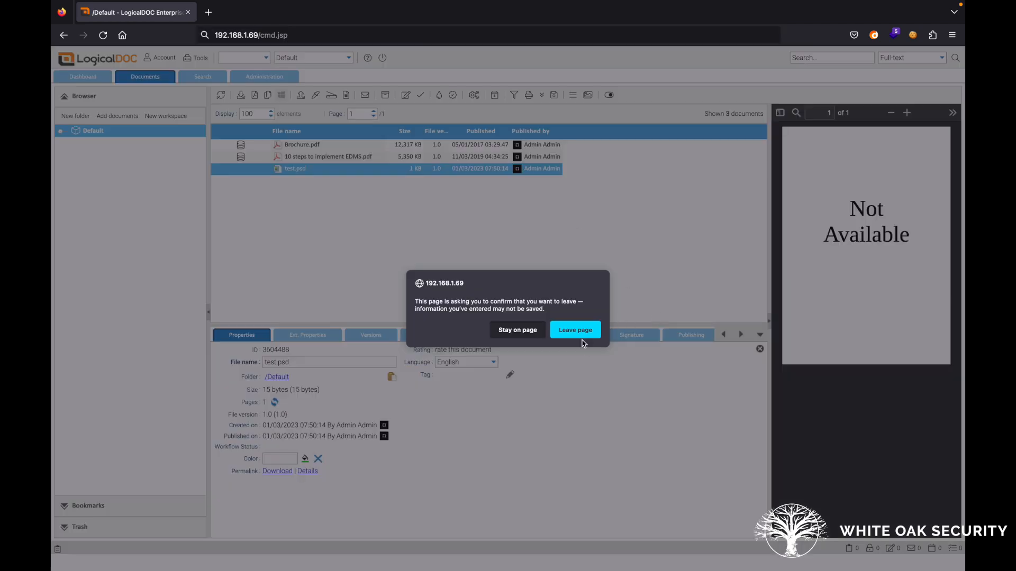
{"action": "left_click", "coordinate": [574, 330]}
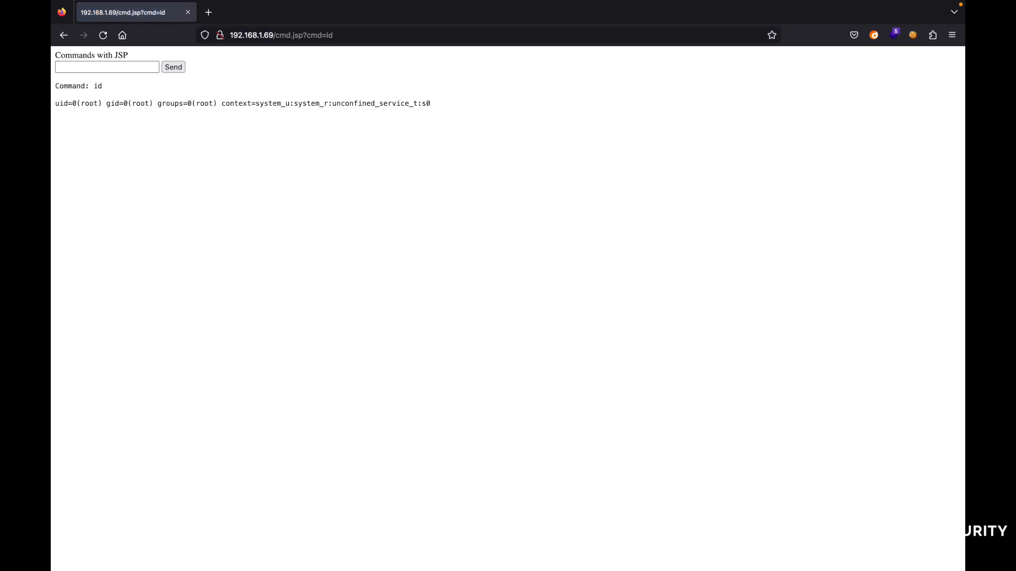